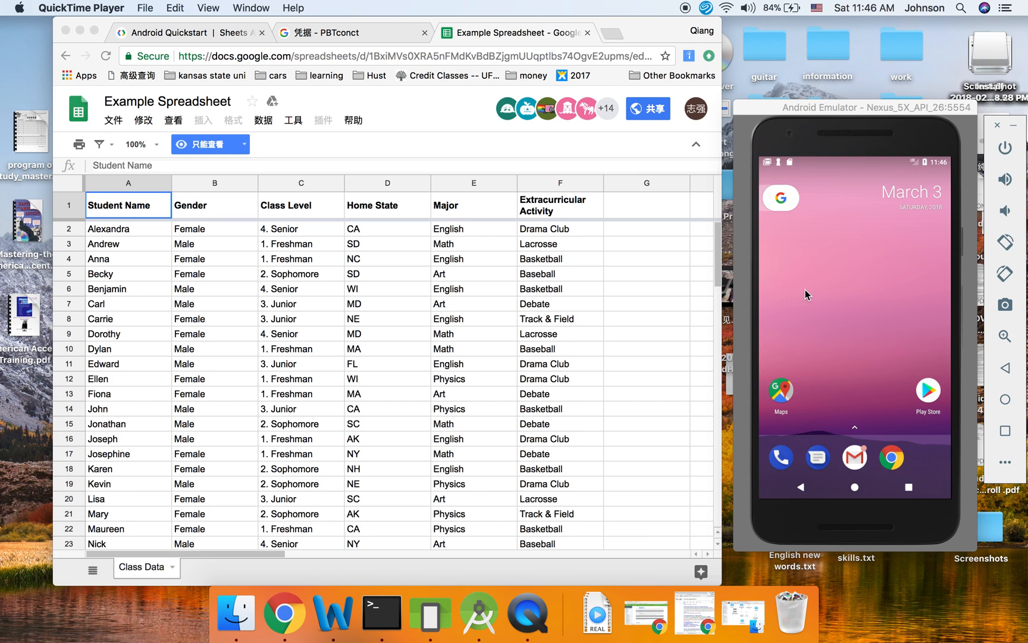
{"action": "mouse_move", "coordinate": [736, 294]}
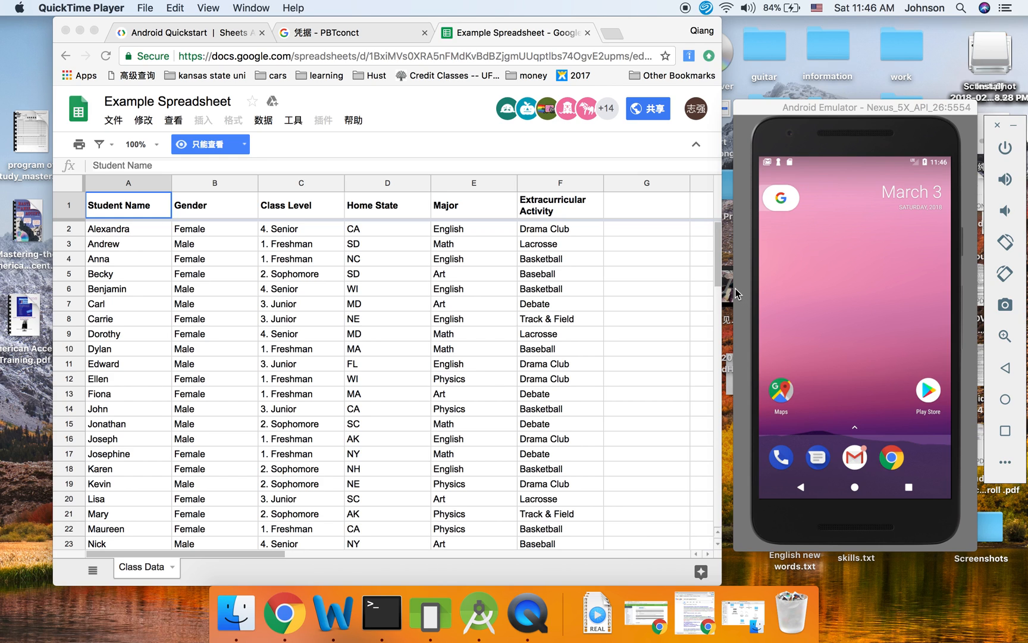
{"action": "mouse_move", "coordinate": [577, 227]}
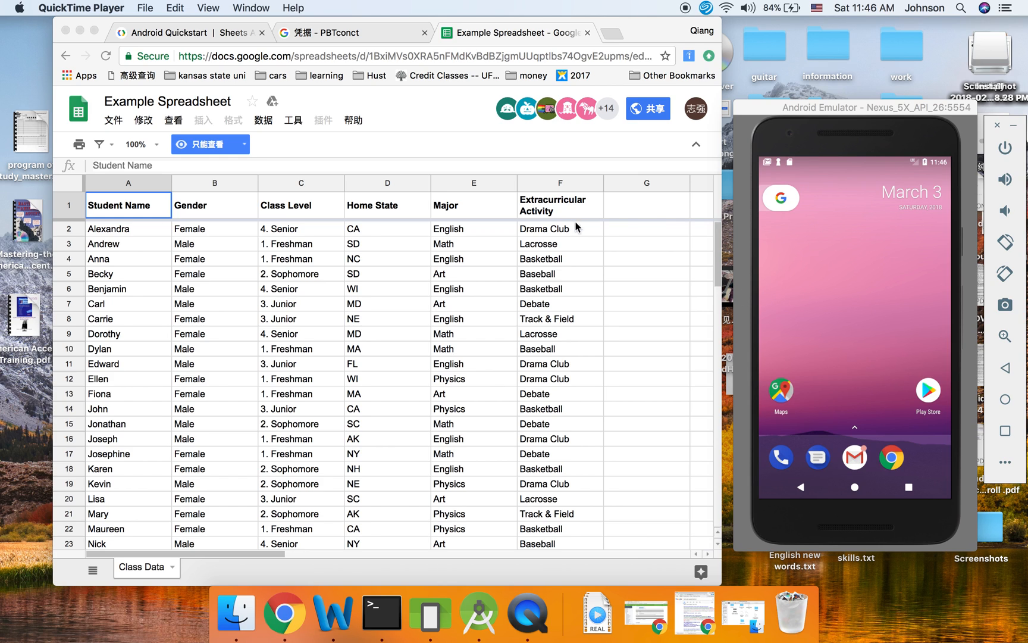
{"action": "mouse_move", "coordinate": [816, 270]}
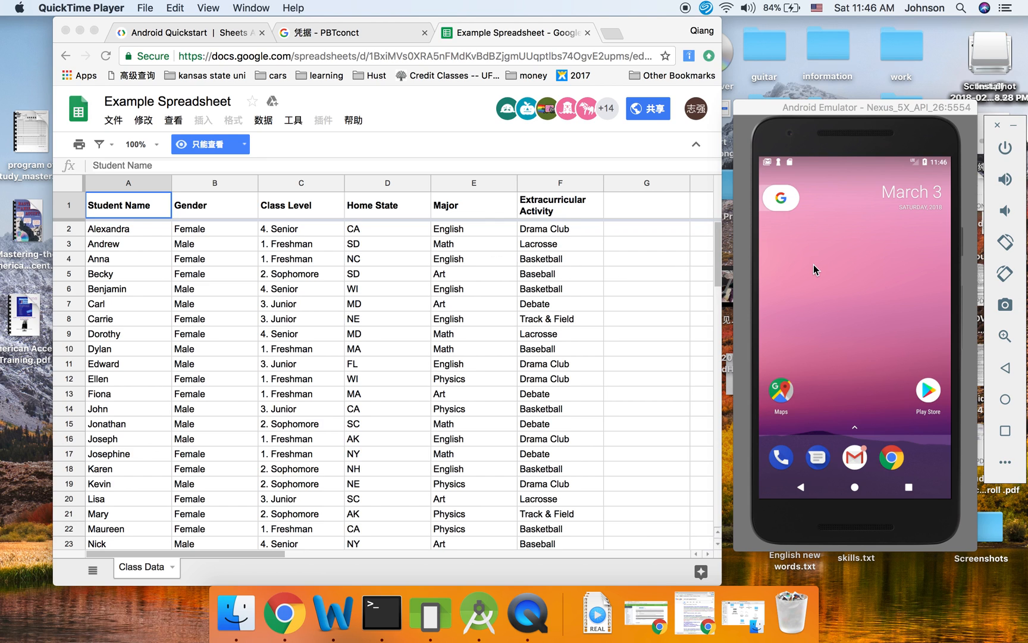
{"action": "mouse_move", "coordinate": [263, 120]}
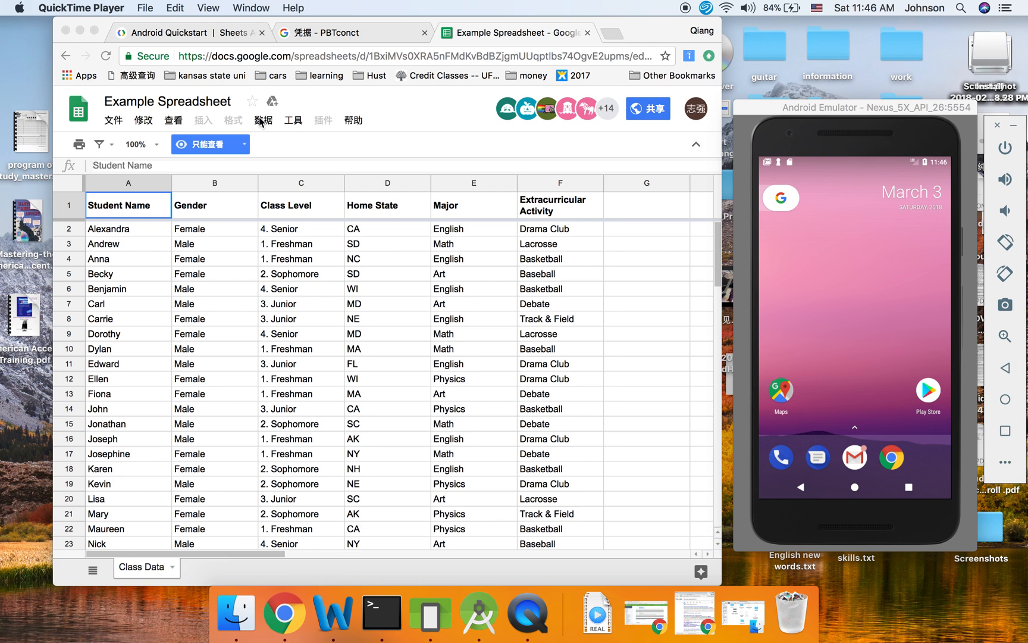
{"action": "mouse_move", "coordinate": [81, 29]}
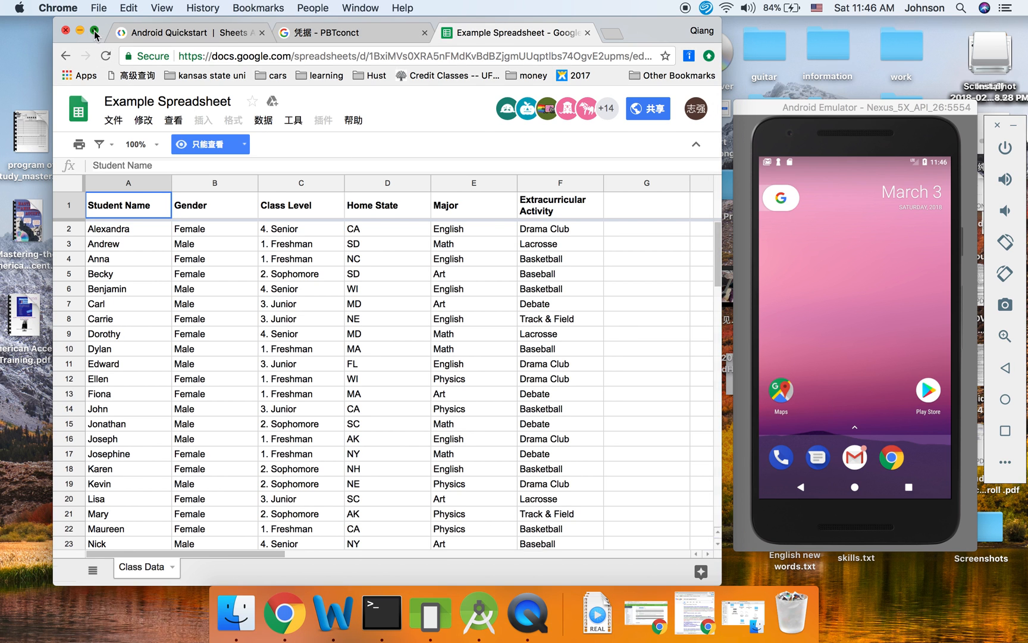
- Enter gsheet33 in the new-project wizard, advance to the activity screen, then close it unfinished
{"action": "left_click", "coordinate": [66, 30]}
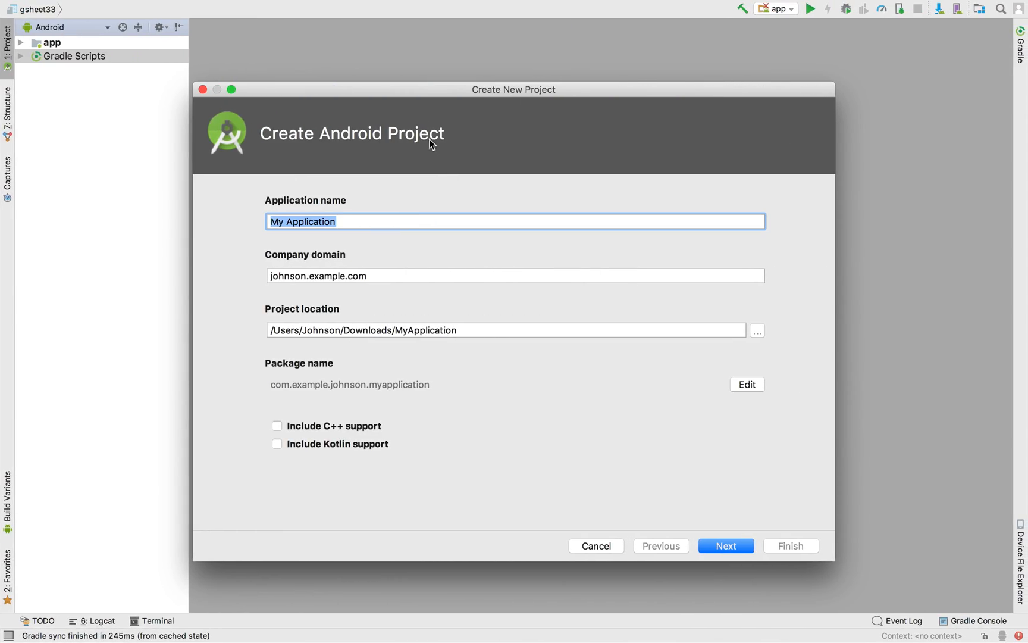
{"action": "mouse_move", "coordinate": [415, 100]}
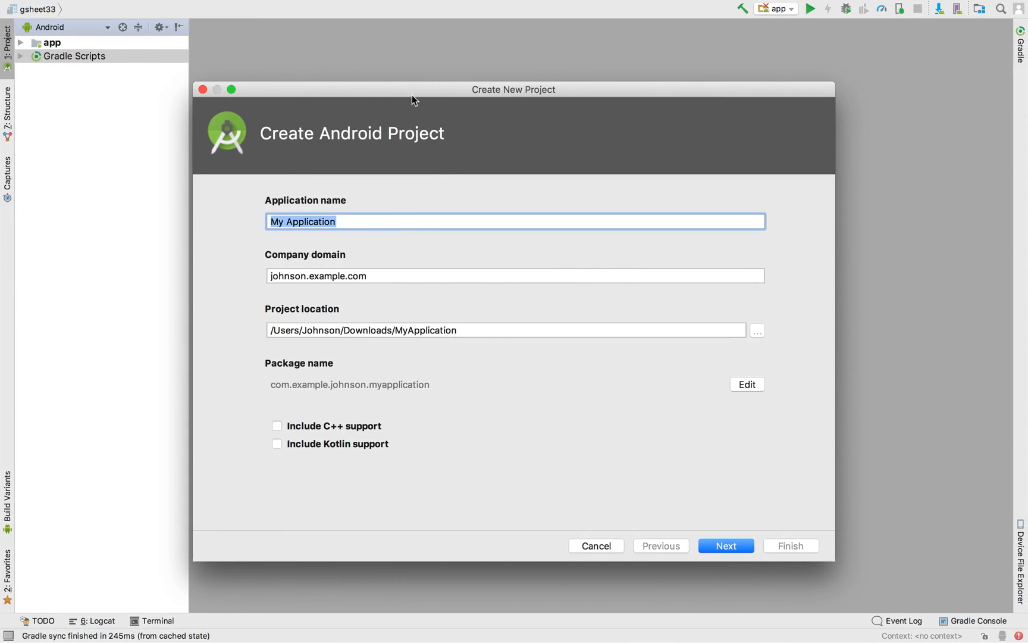
{"action": "mouse_move", "coordinate": [339, 223]}
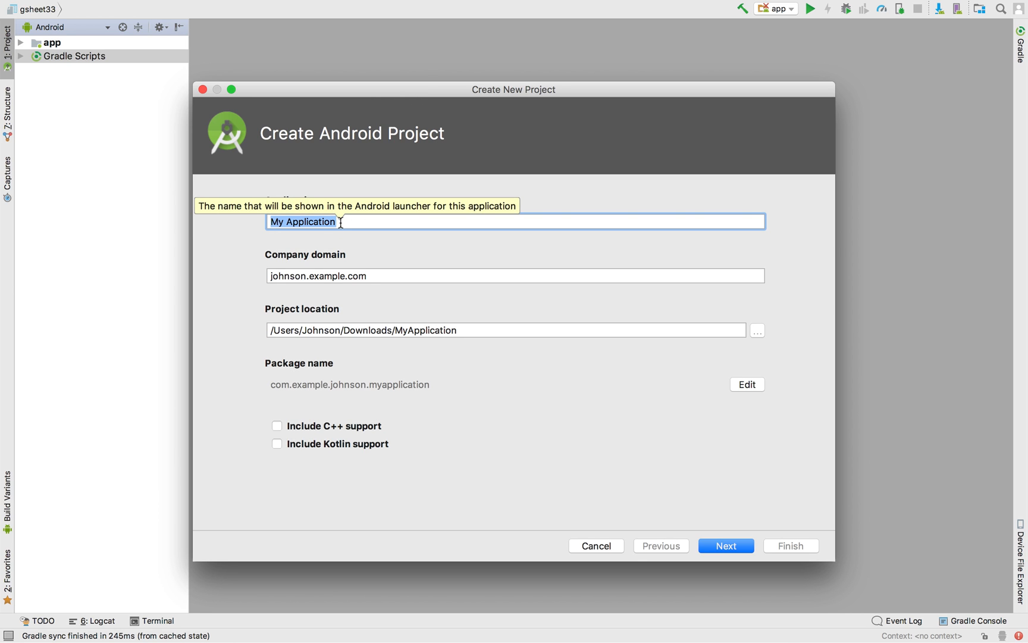
{"action": "type", "text": "g"}
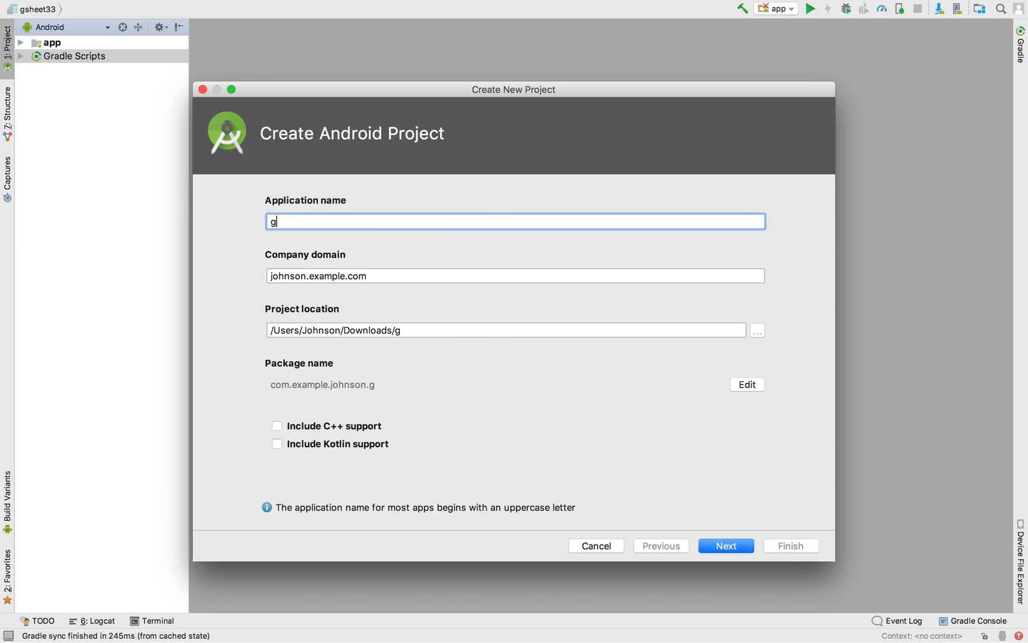
{"action": "type", "text": "sheet33"}
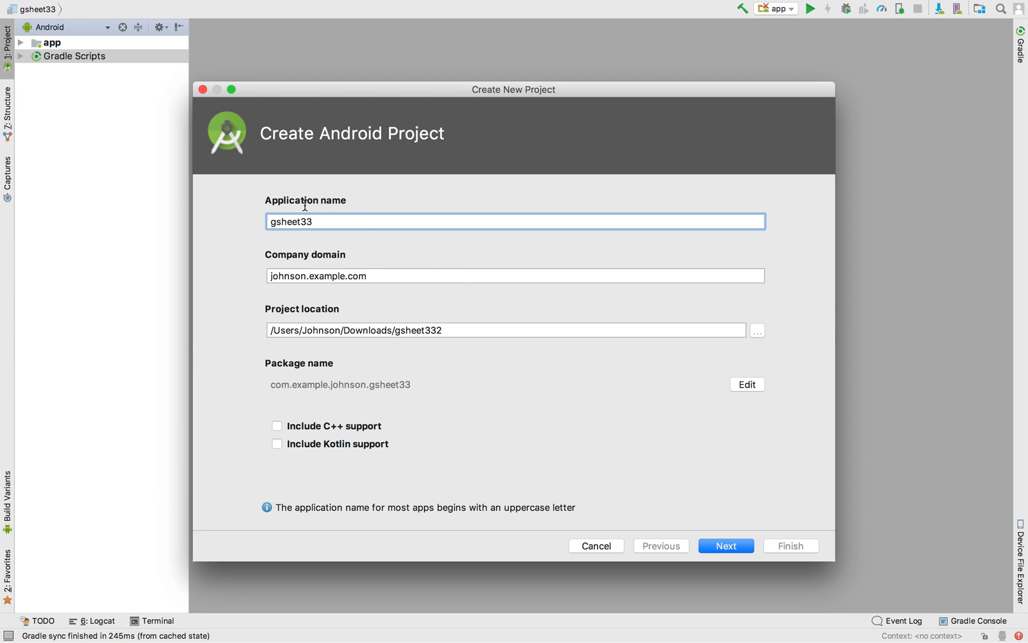
{"action": "left_click", "coordinate": [725, 545]}
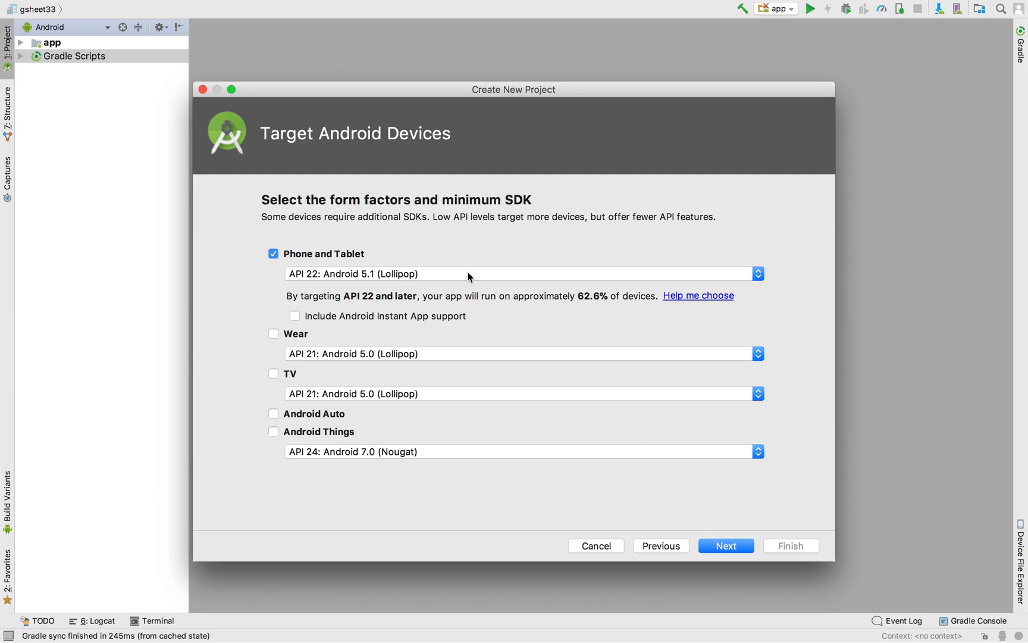
{"action": "mouse_move", "coordinate": [633, 375]}
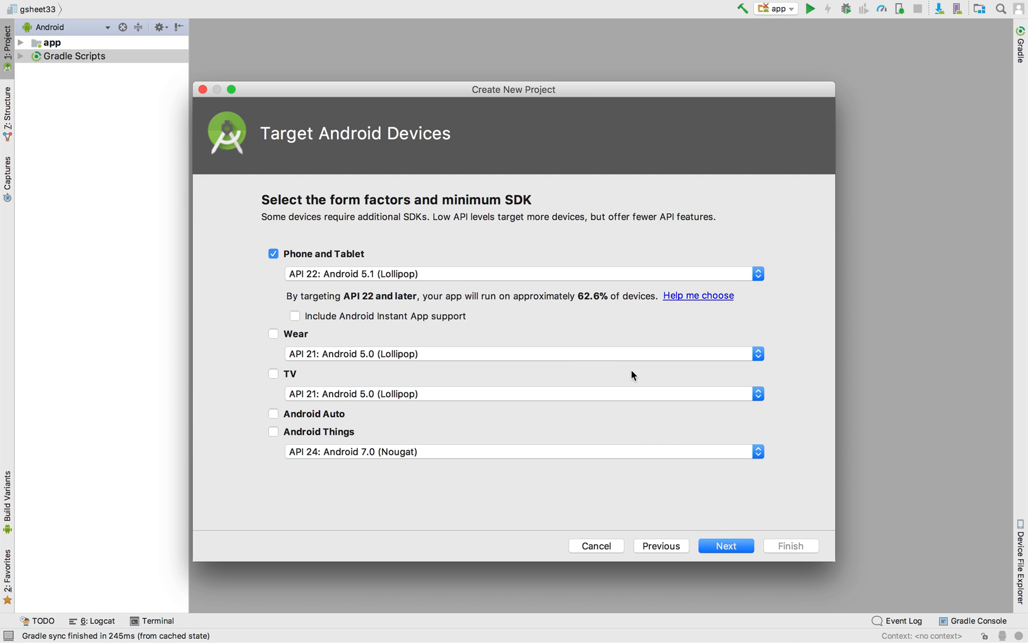
{"action": "mouse_move", "coordinate": [368, 286]}
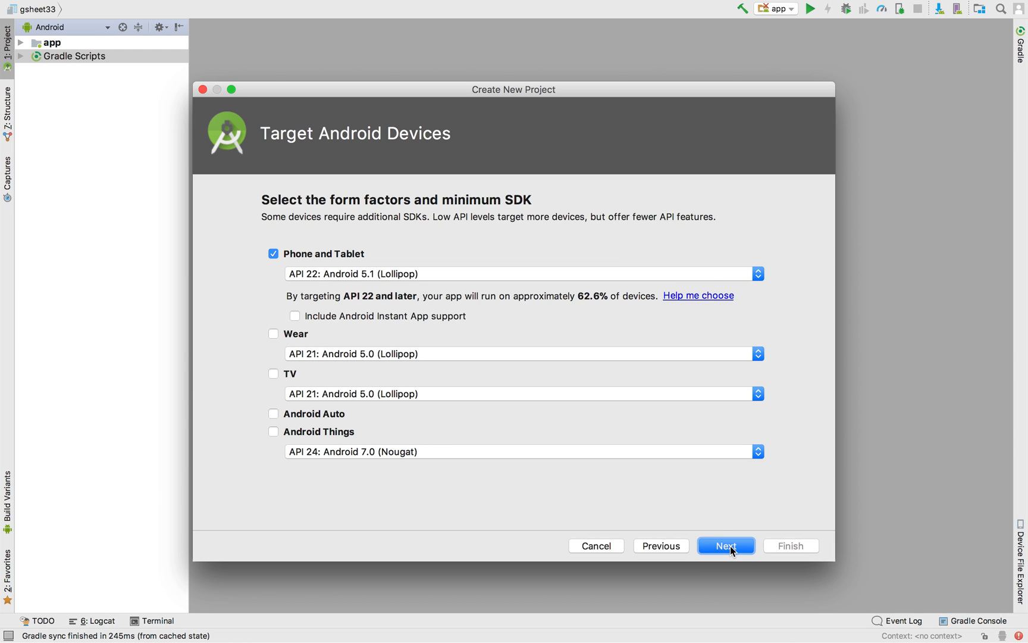
{"action": "left_click", "coordinate": [725, 545]}
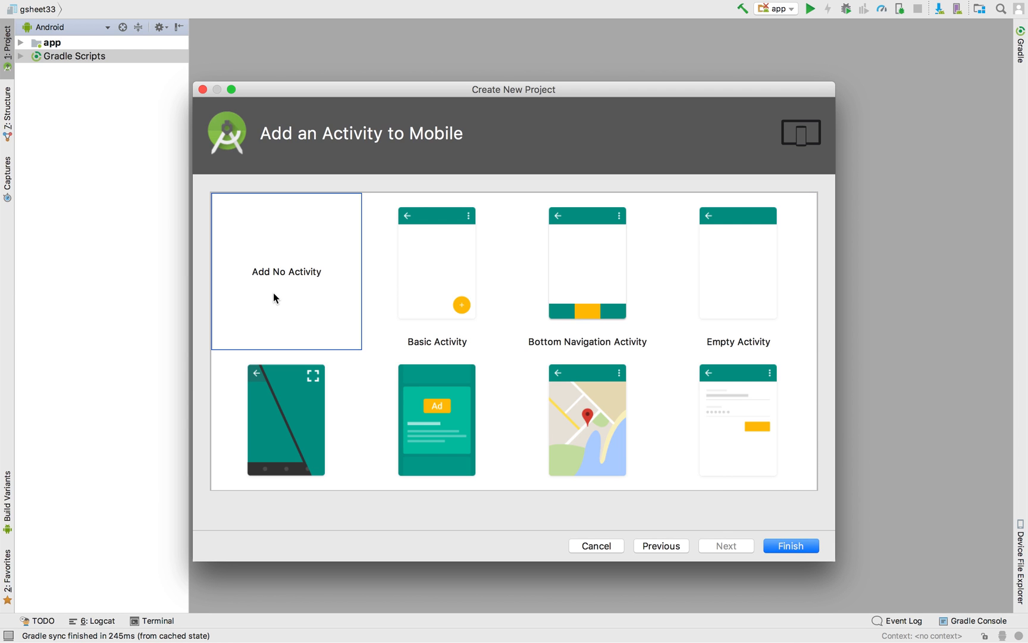
{"action": "mouse_move", "coordinate": [729, 513]}
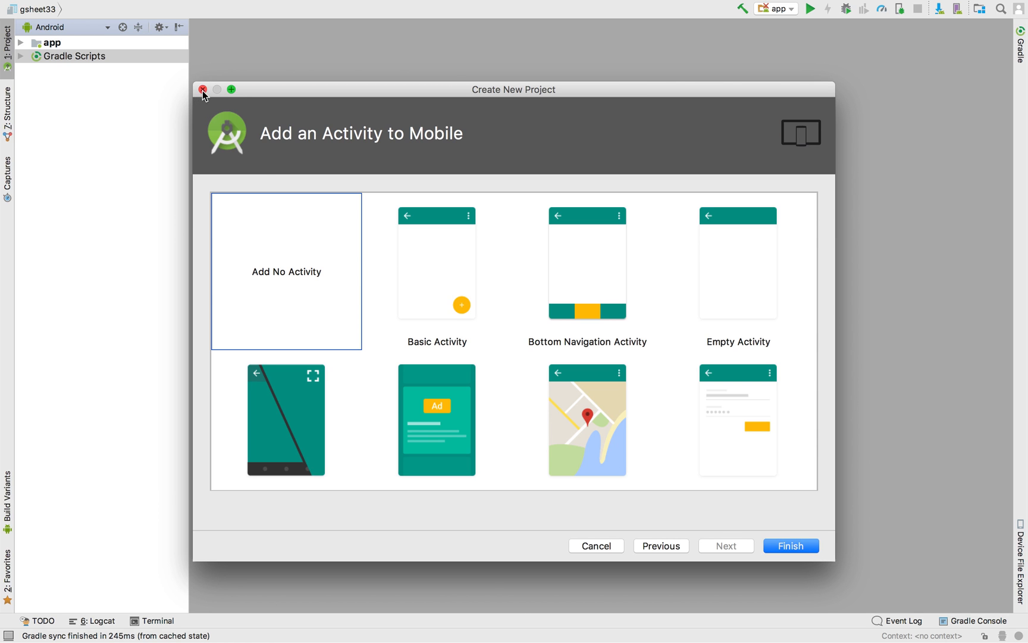
{"action": "left_click", "coordinate": [204, 89]}
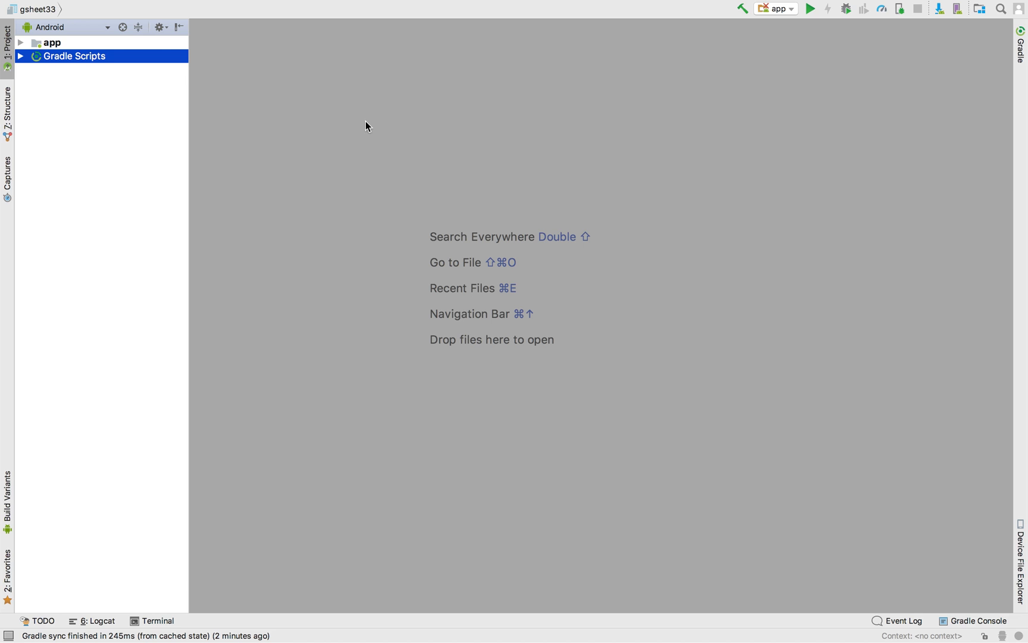
{"action": "mouse_move", "coordinate": [238, 197]}
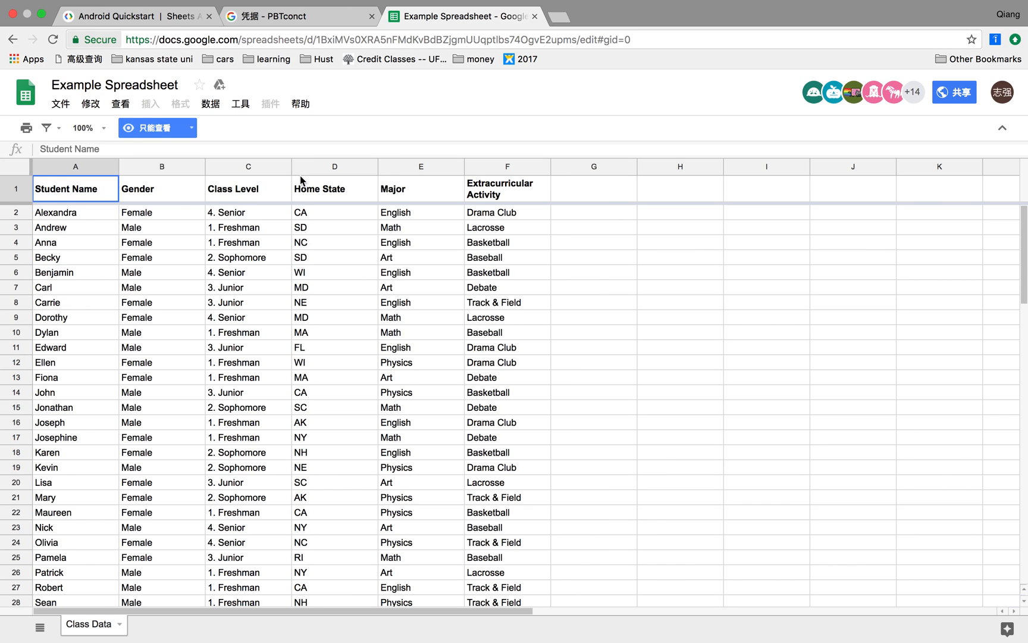
{"action": "left_click", "coordinate": [118, 15]}
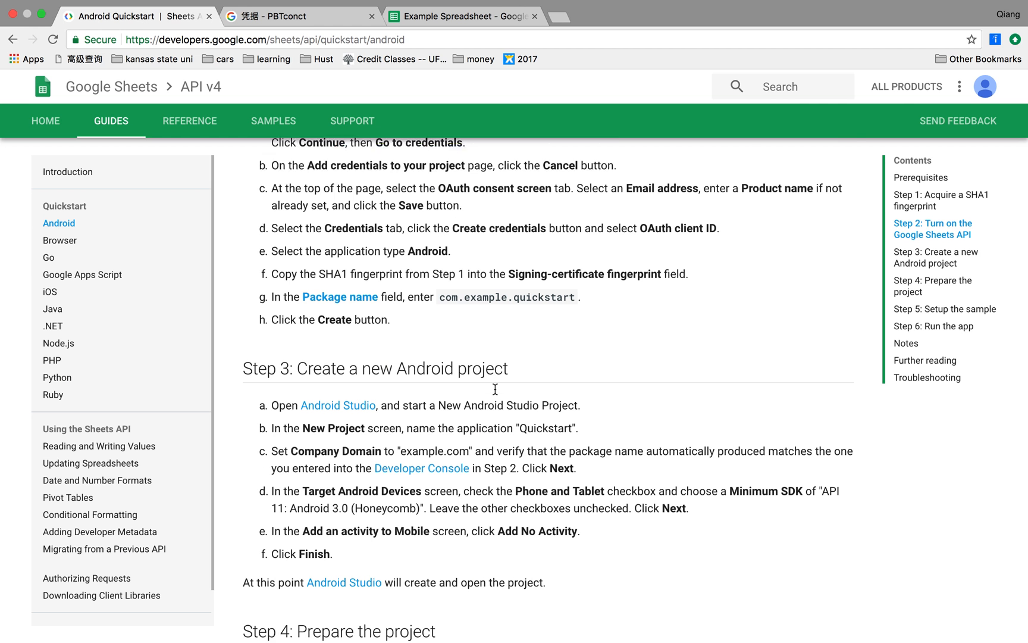
{"action": "scroll", "scroll_direction": "down", "scroll_amount": 3}
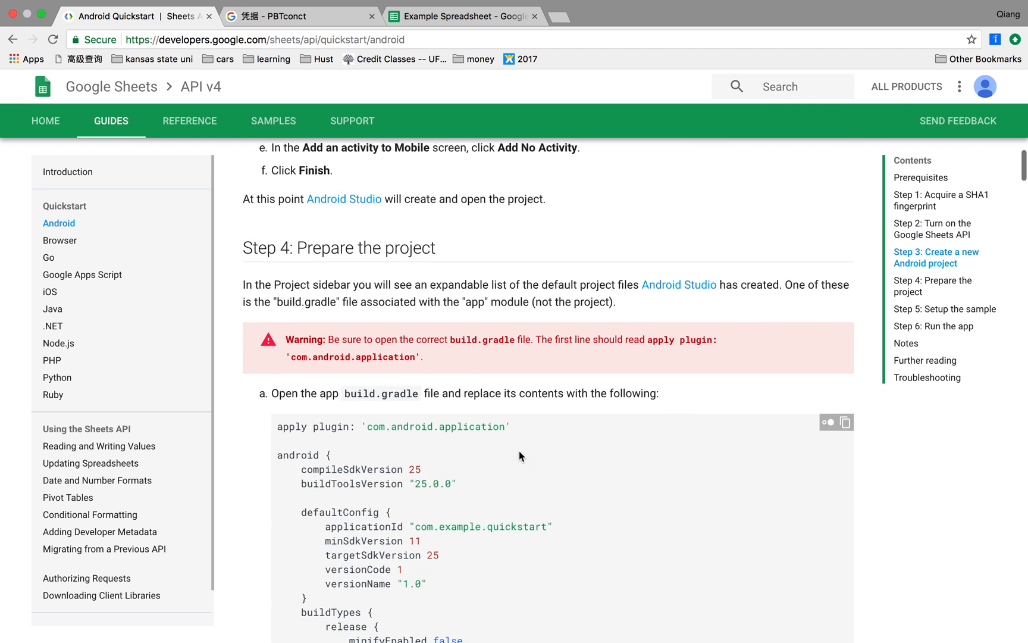
{"action": "scroll", "scroll_direction": "down", "scroll_amount": 3}
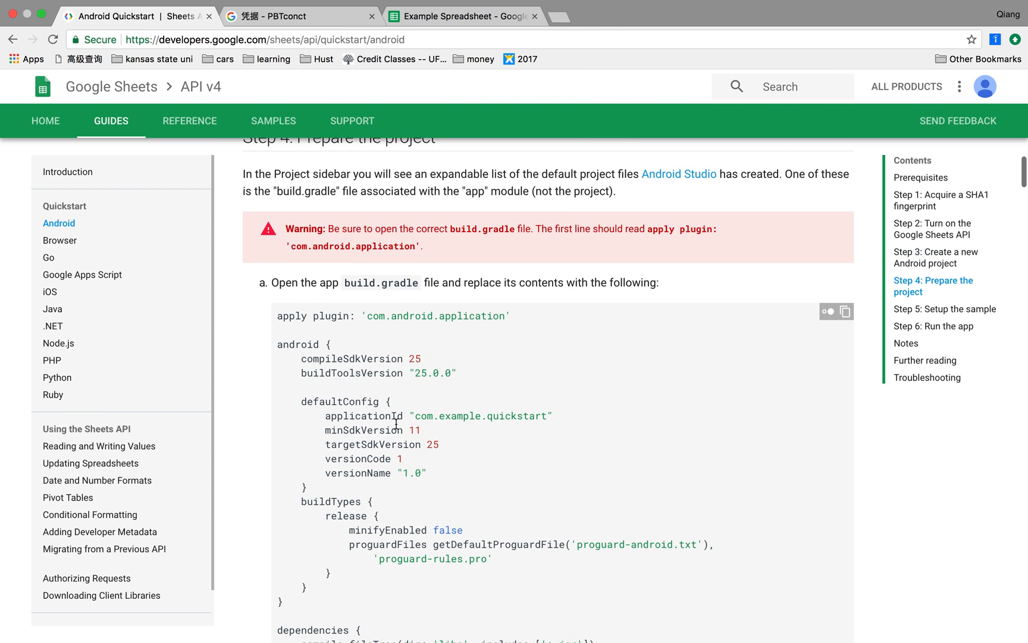
{"action": "scroll", "scroll_direction": "down", "scroll_amount": 3}
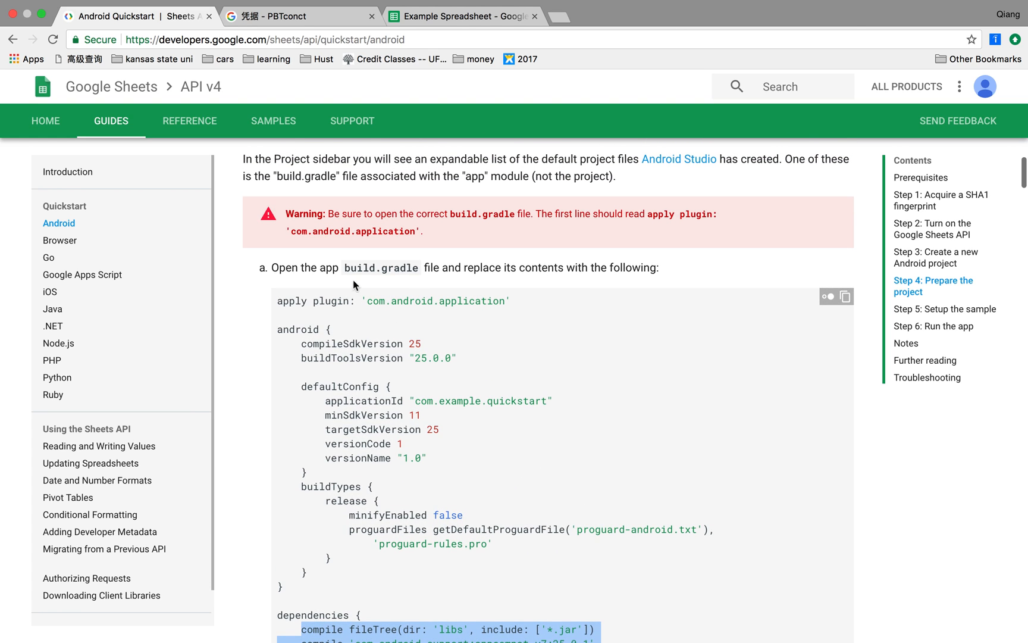
{"action": "mouse_move", "coordinate": [438, 288]}
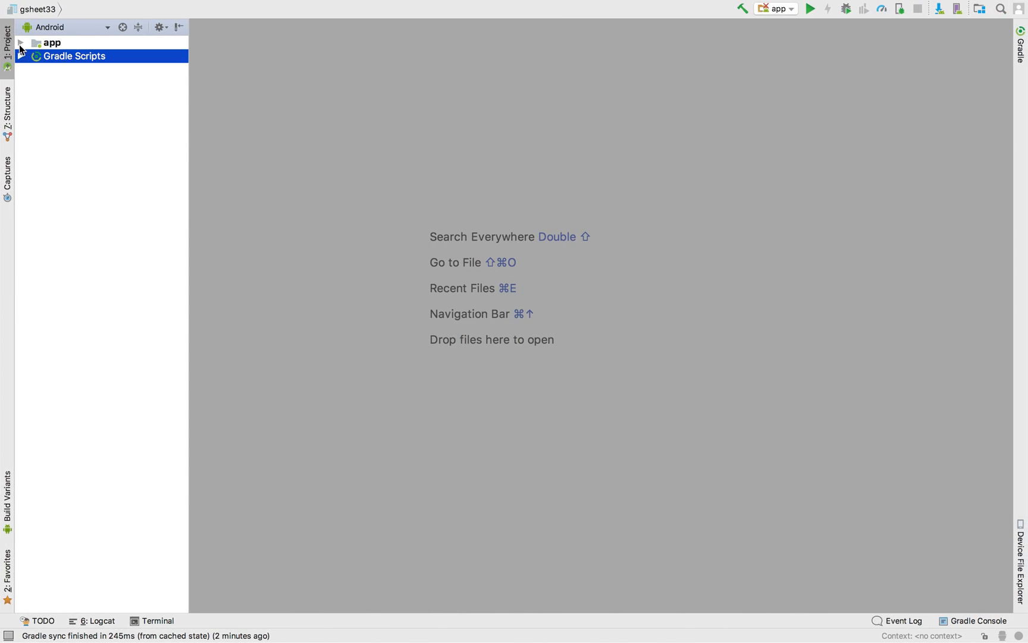
- Edit appcompat-v7 to version 26.0.1 in the app module build.gradle and sync the project
{"action": "left_click", "coordinate": [21, 56]}
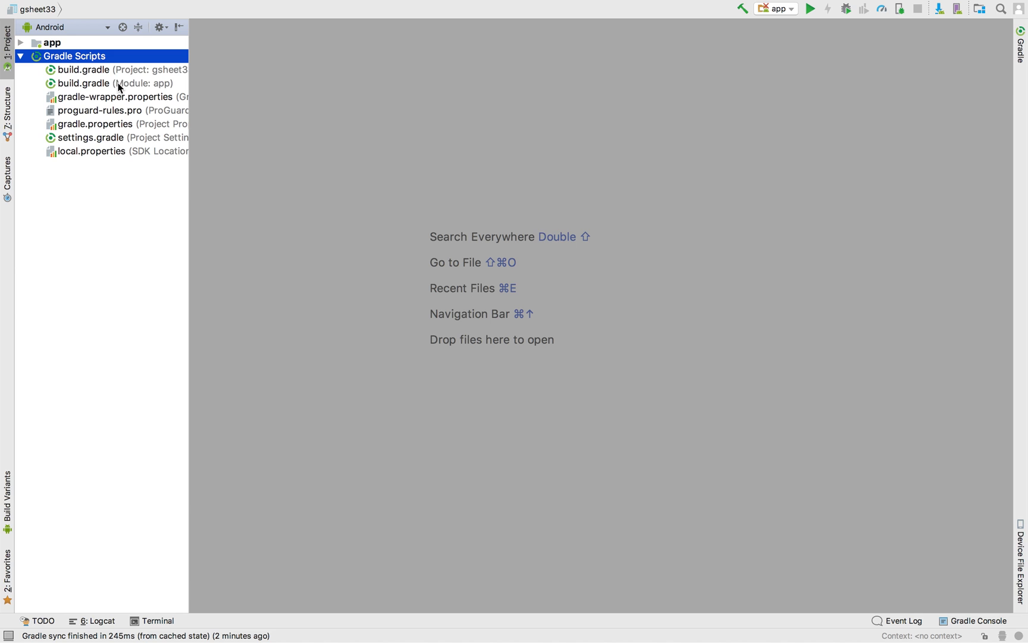
{"action": "double_click", "coordinate": [95, 82]}
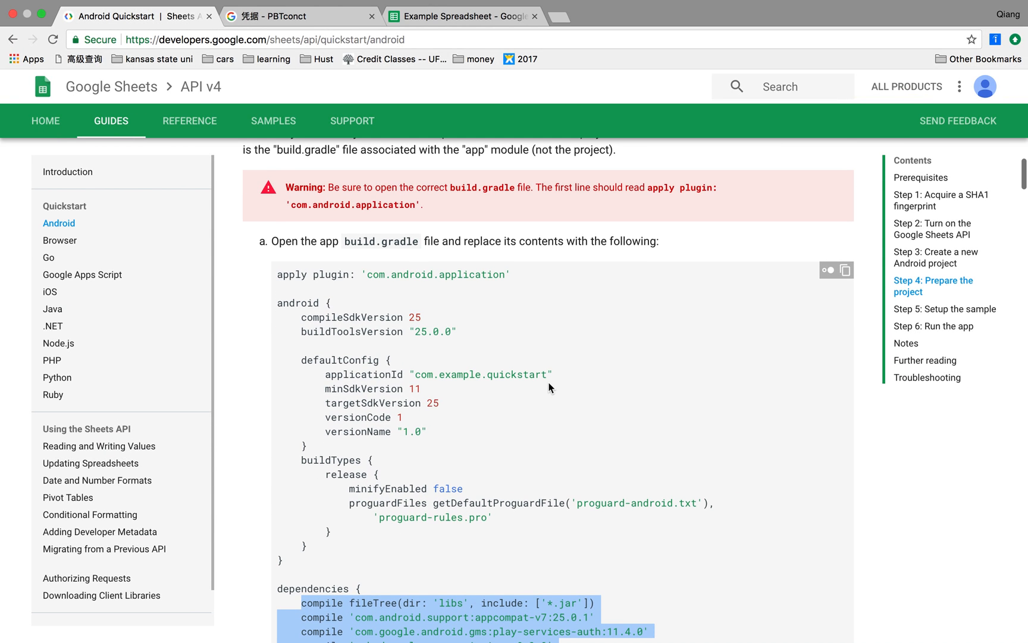
{"action": "mouse_move", "coordinate": [330, 344]}
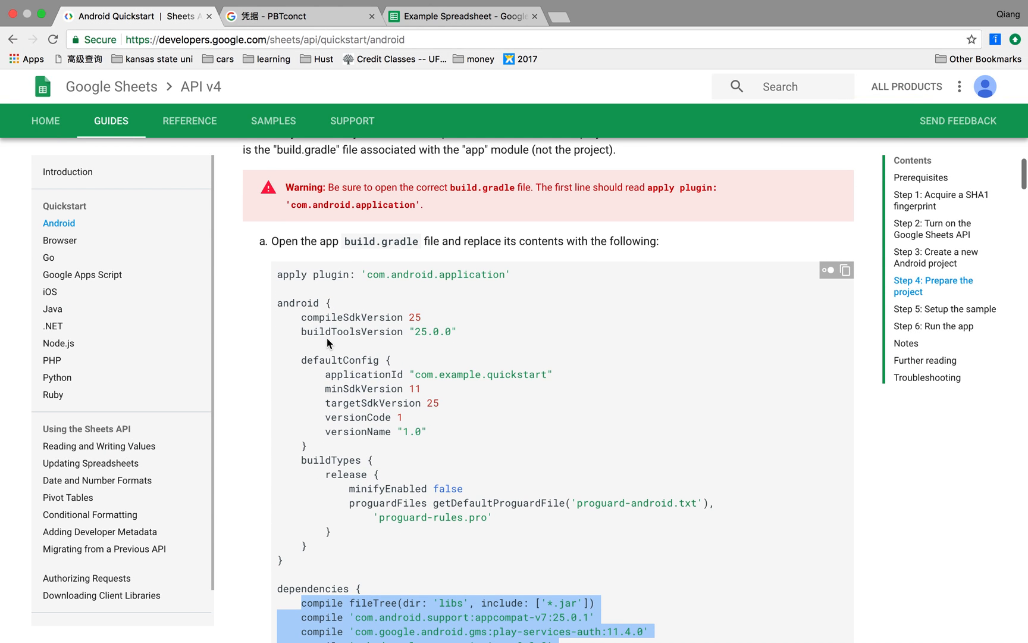
{"action": "scroll", "scroll_direction": "down", "scroll_amount": 3}
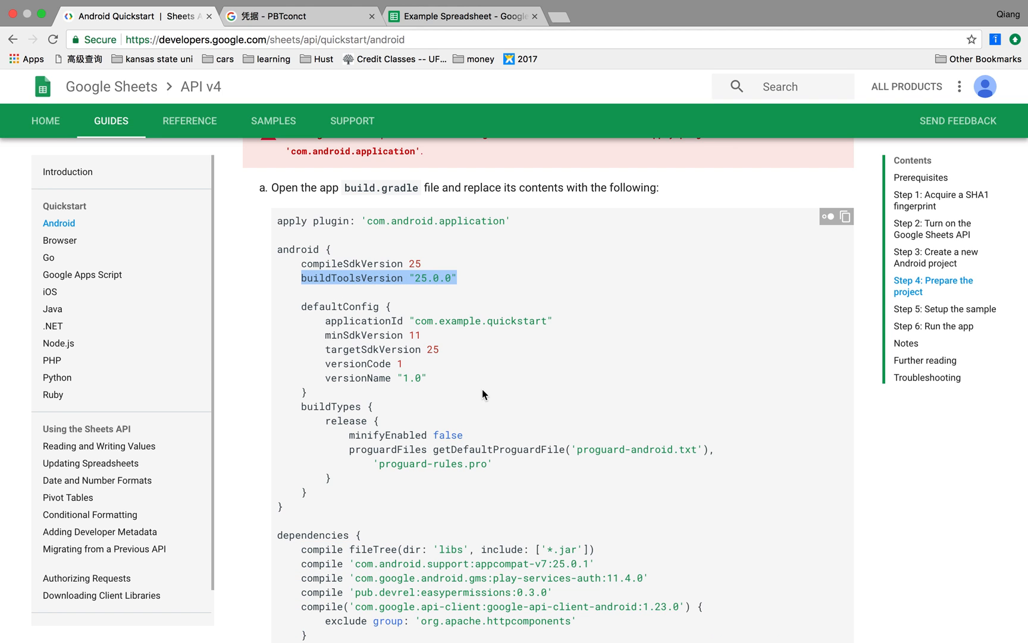
{"action": "scroll", "scroll_direction": "down", "scroll_amount": 3}
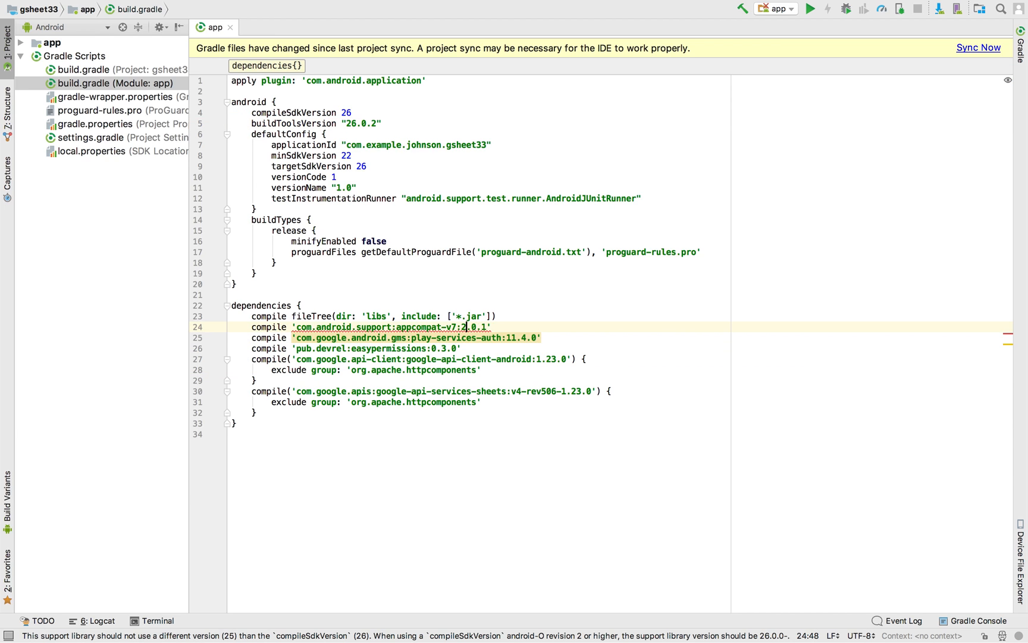
{"action": "type", "text": "26.0.1"}
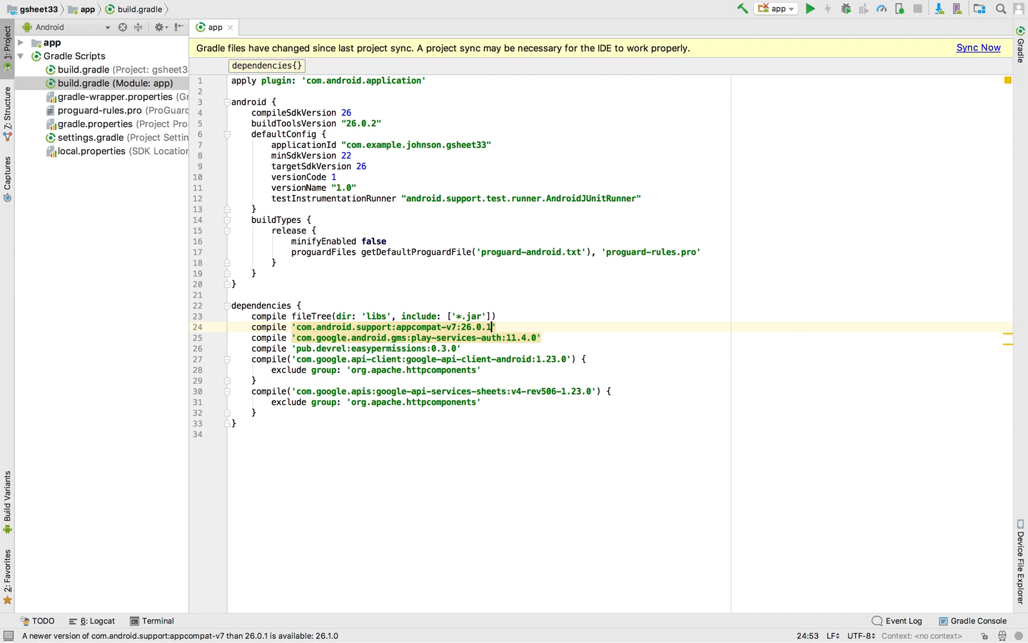
{"action": "left_click", "coordinate": [979, 48]}
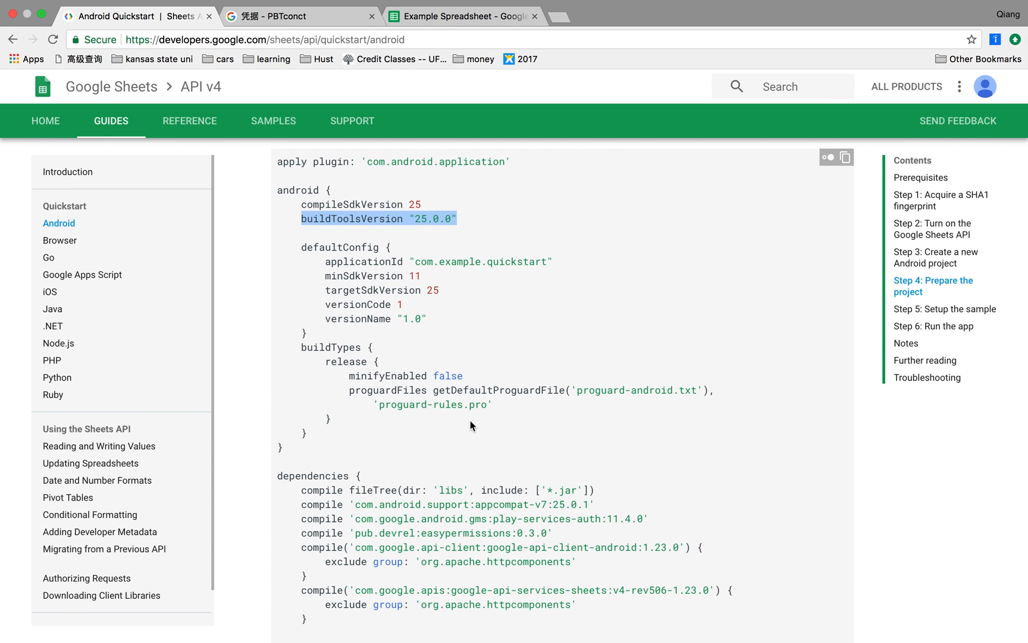
- Paste the quickstart manifest over AndroidManifest.xml, adding the three permissions and MainActivity launcher
{"action": "scroll", "scroll_direction": "down", "scroll_amount": 3}
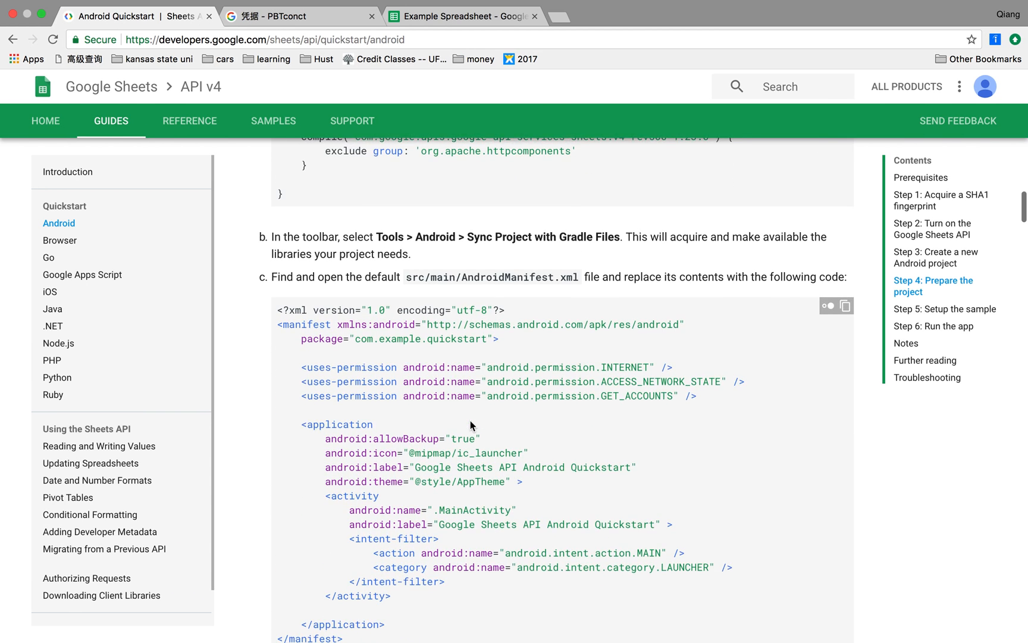
{"action": "scroll", "scroll_direction": "down", "scroll_amount": 3}
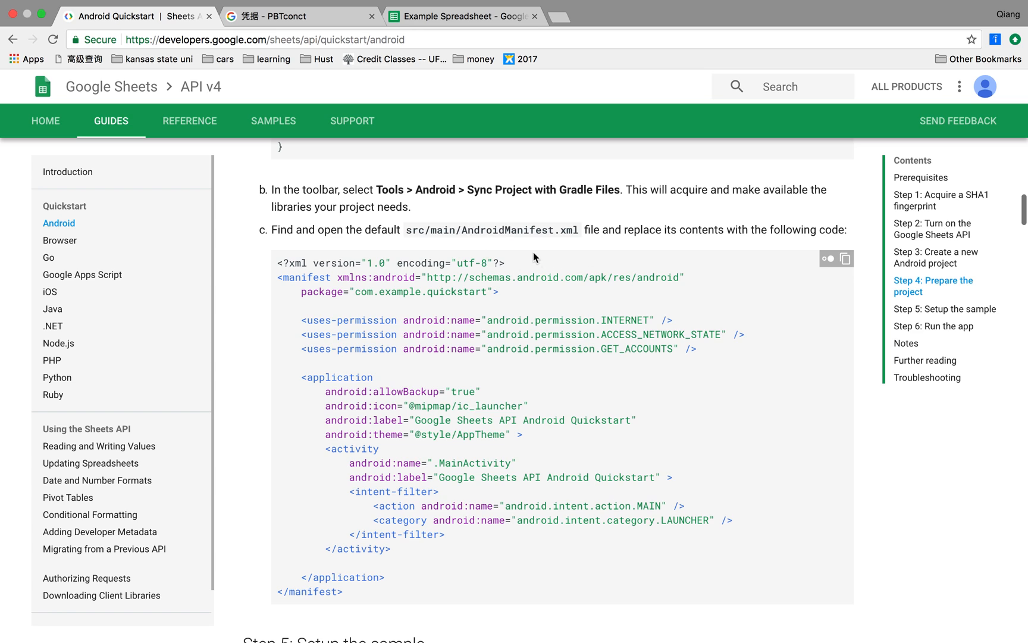
{"action": "mouse_move", "coordinate": [490, 338]}
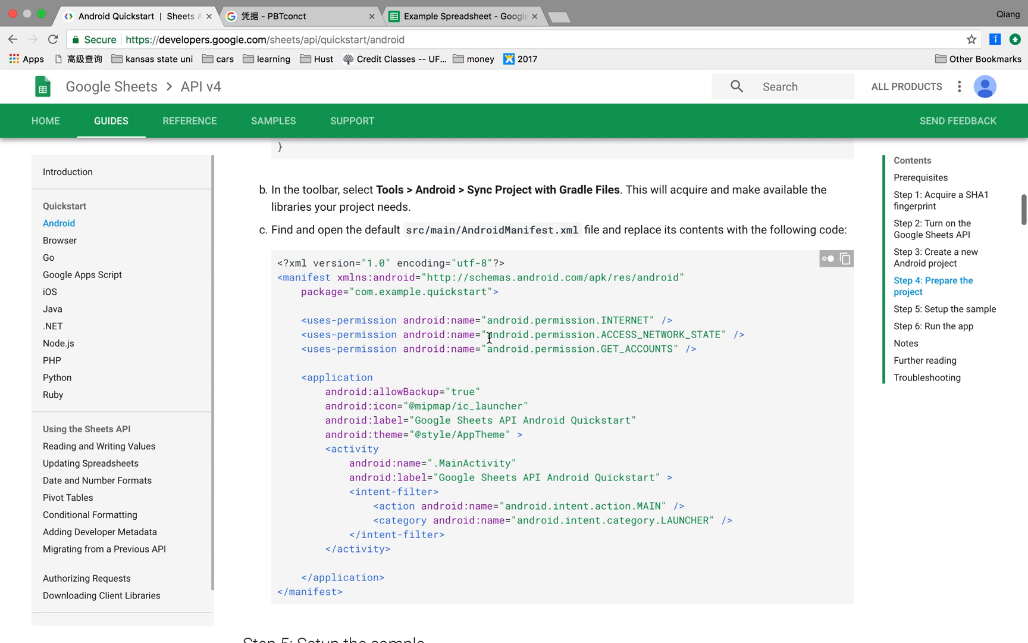
{"action": "mouse_move", "coordinate": [300, 321]}
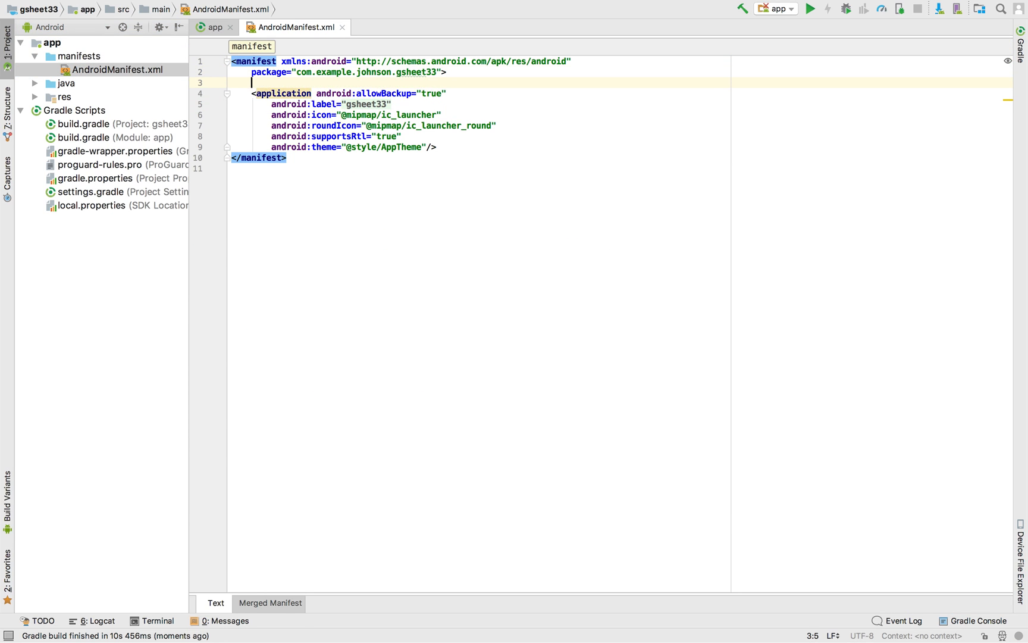
{"action": "key", "text": "enter"}
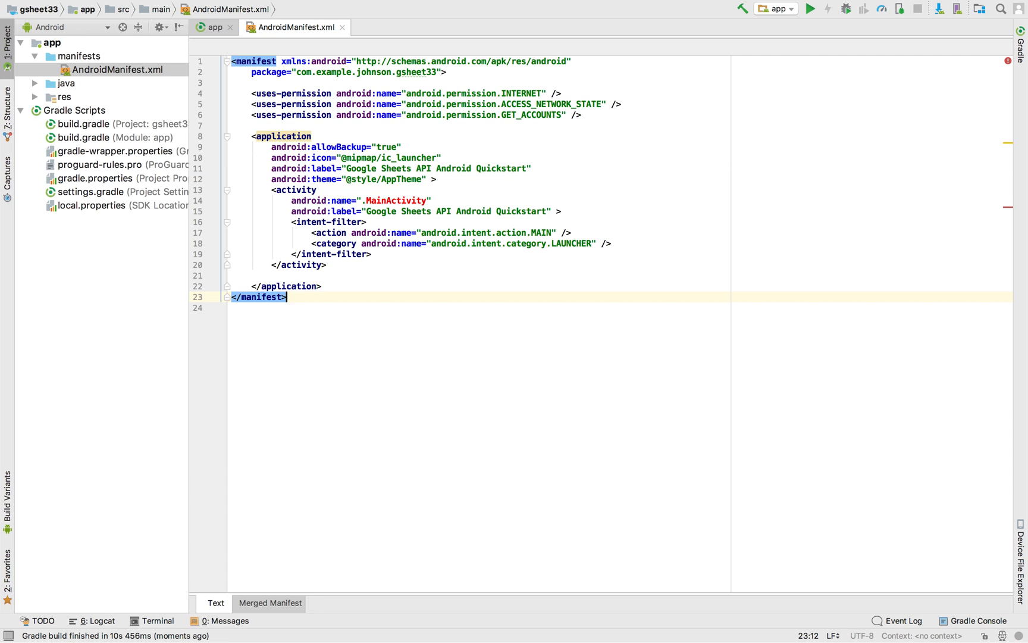
{"action": "left_click", "coordinate": [66, 82]}
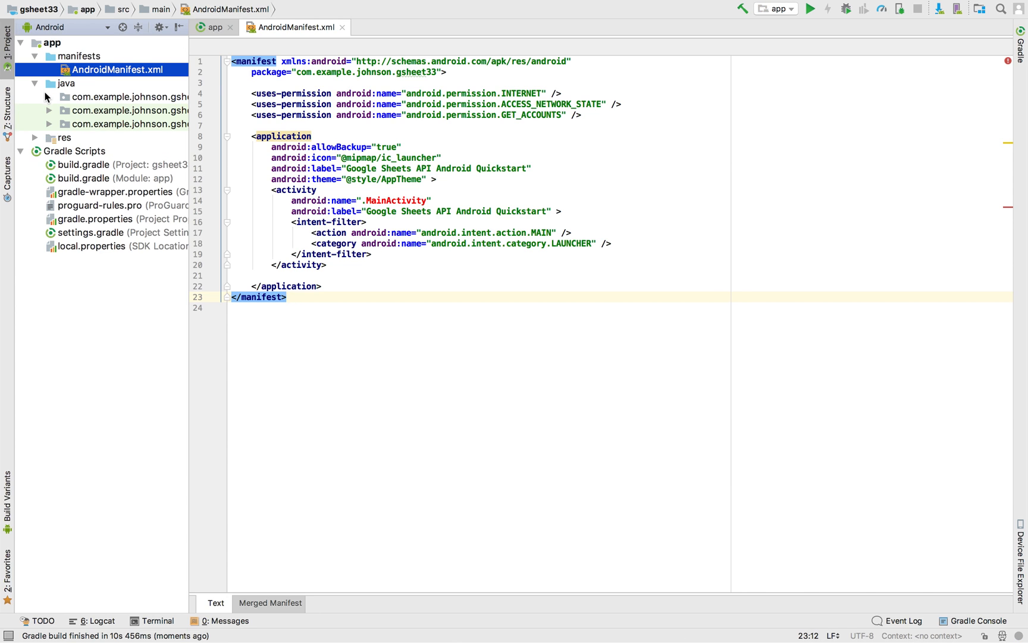
- Create a MainActivity Java class in the com.example.johnson.gsheet33 package
{"action": "left_click", "coordinate": [131, 96]}
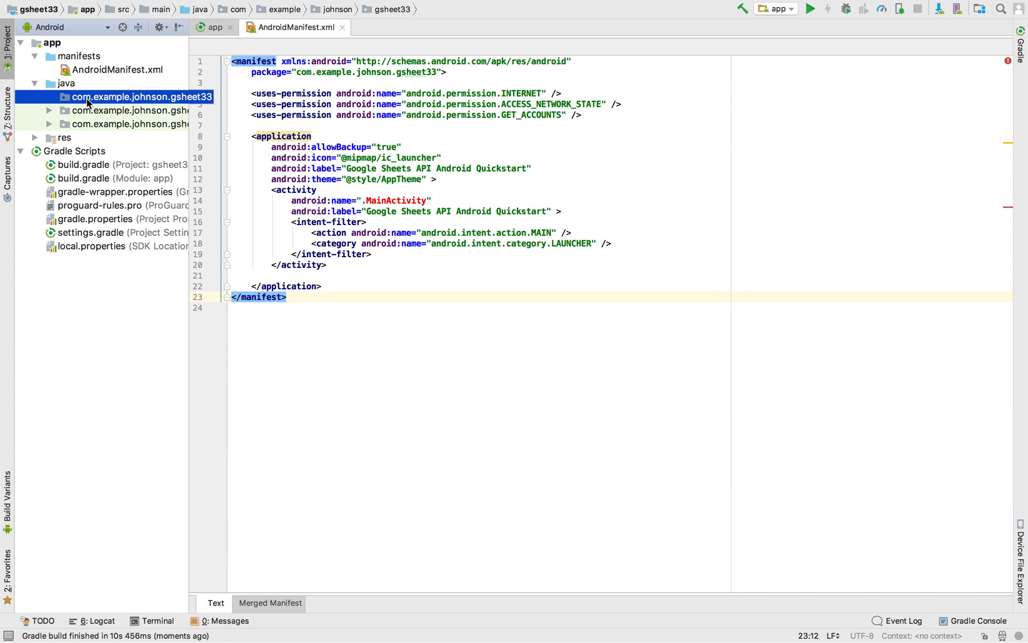
{"action": "right_click", "coordinate": [139, 97]}
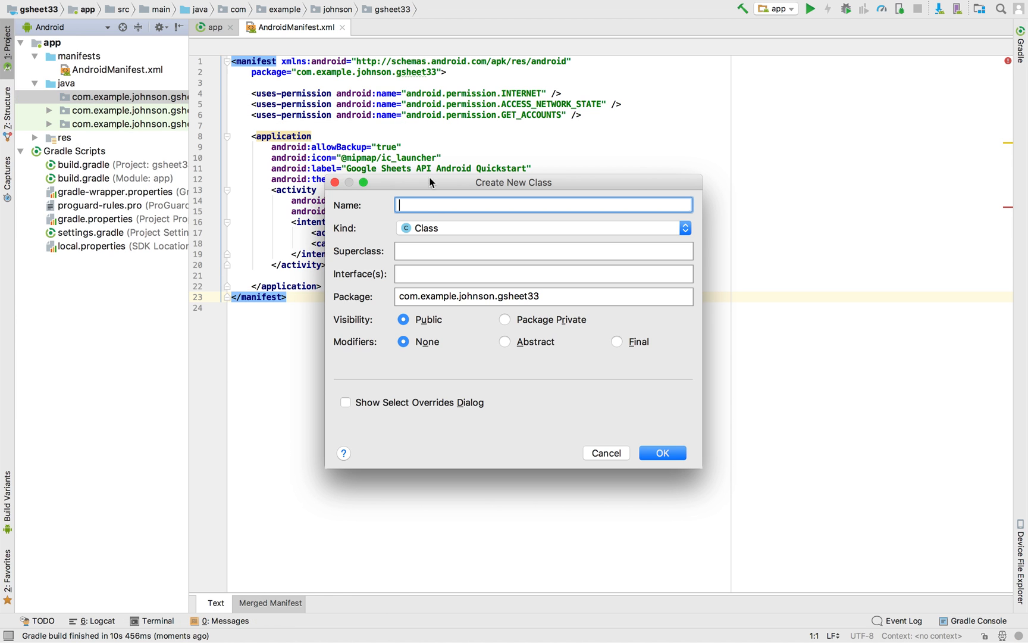
{"action": "type", "text": "MainActivi"}
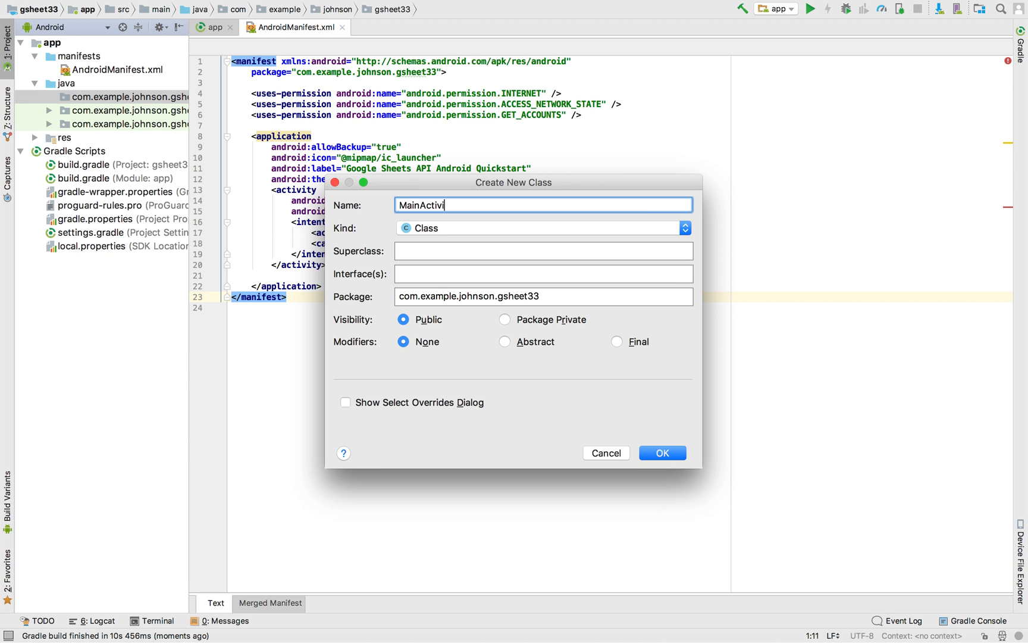
{"action": "left_click", "coordinate": [661, 452]}
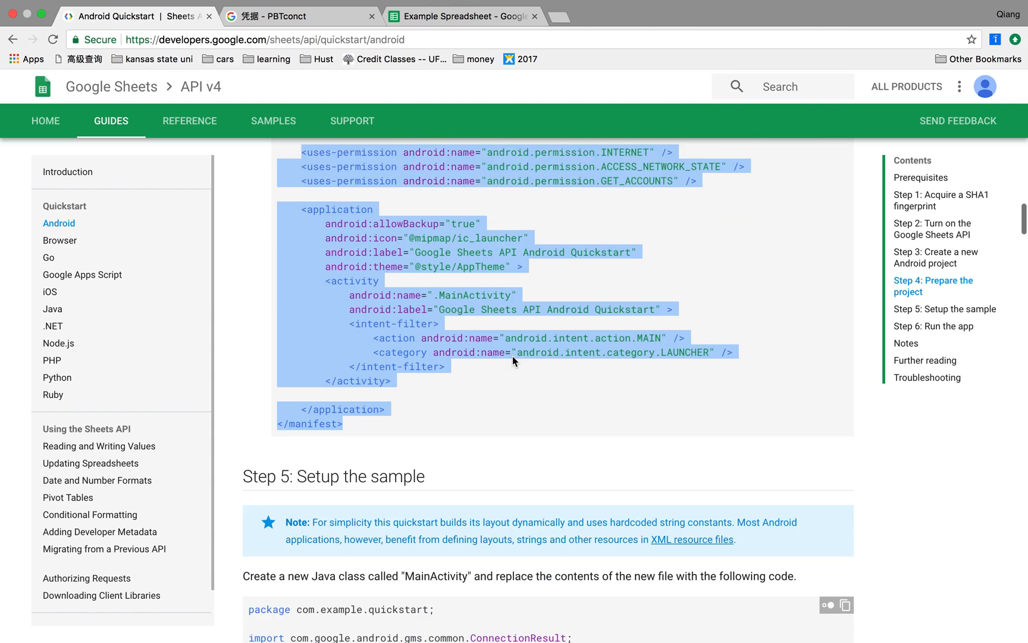
{"action": "scroll", "scroll_direction": "down", "scroll_amount": 3}
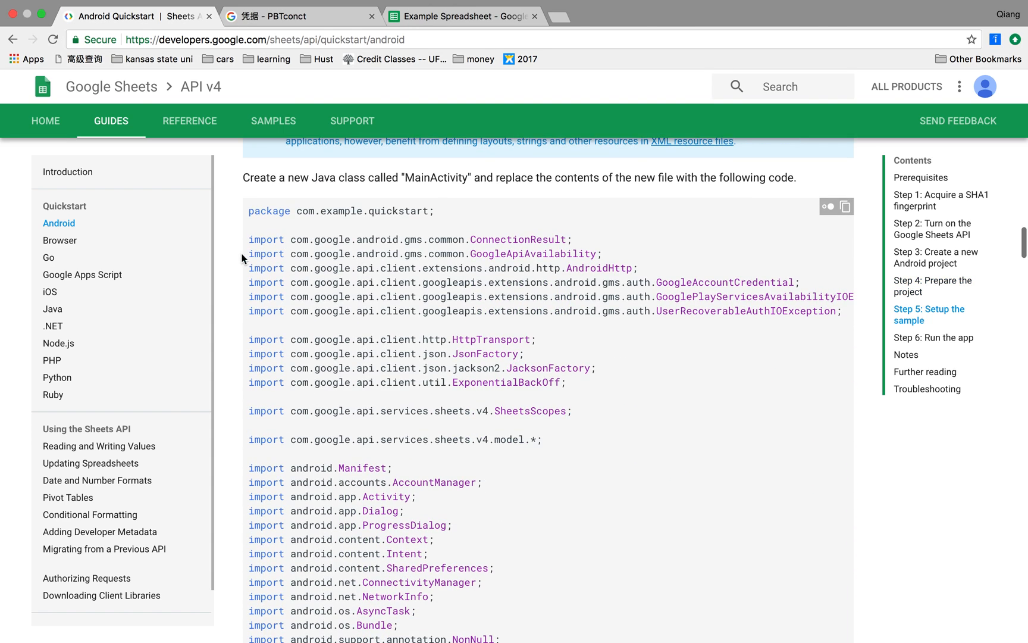
- Select the Step 5 MainActivity sample code from the imports to the end of the block
{"action": "left_click_drag", "start_coordinate": [249, 239], "coordinate": [394, 382]}
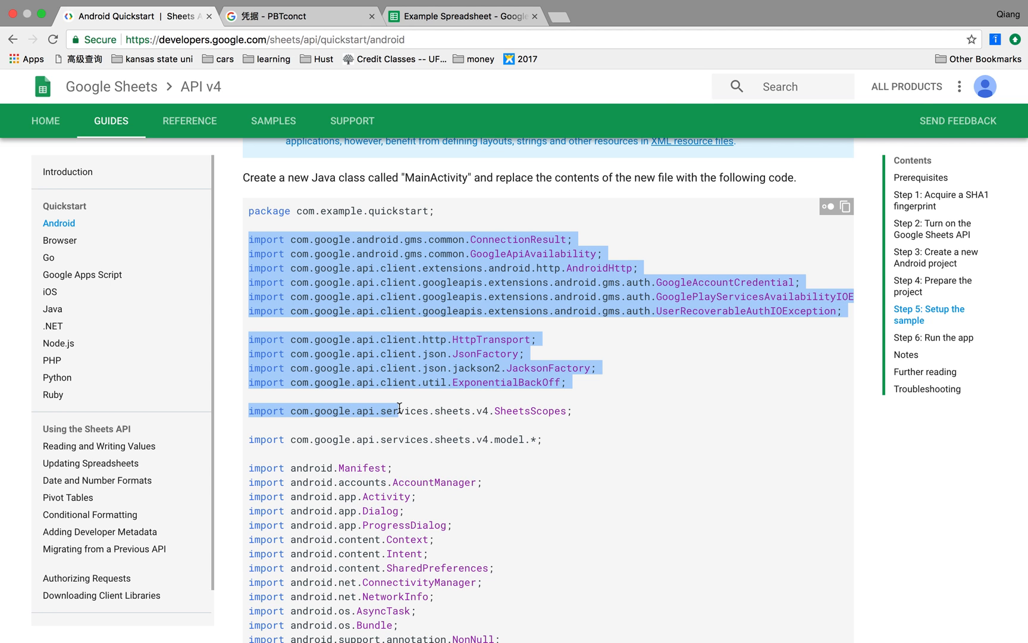
{"action": "scroll", "scroll_direction": "down", "scroll_amount": 3}
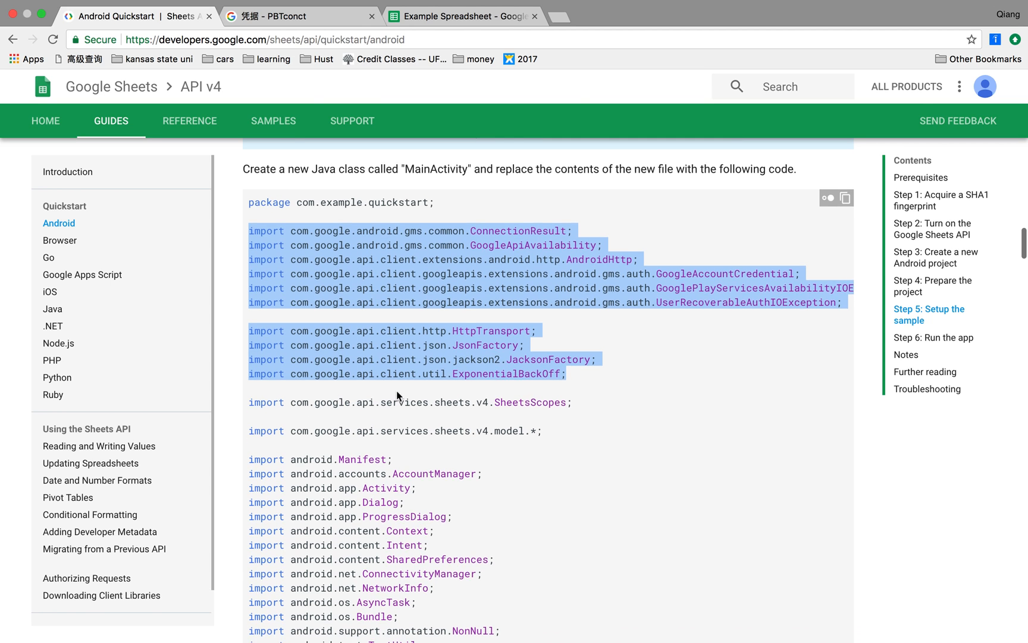
{"action": "scroll", "scroll_direction": "down", "scroll_amount": 3}
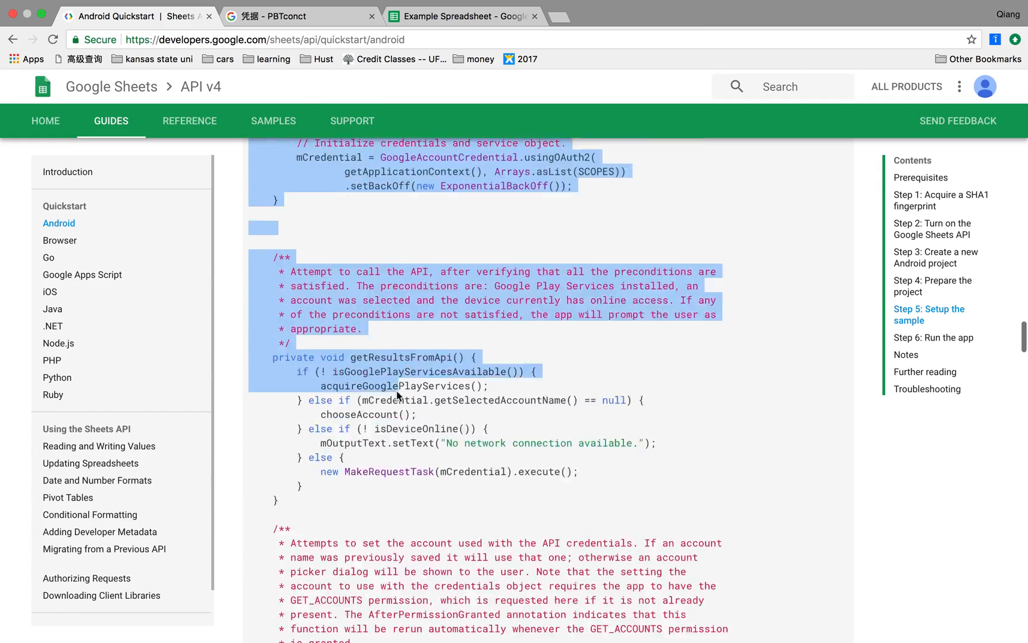
{"action": "scroll", "scroll_direction": "down", "scroll_amount": 3}
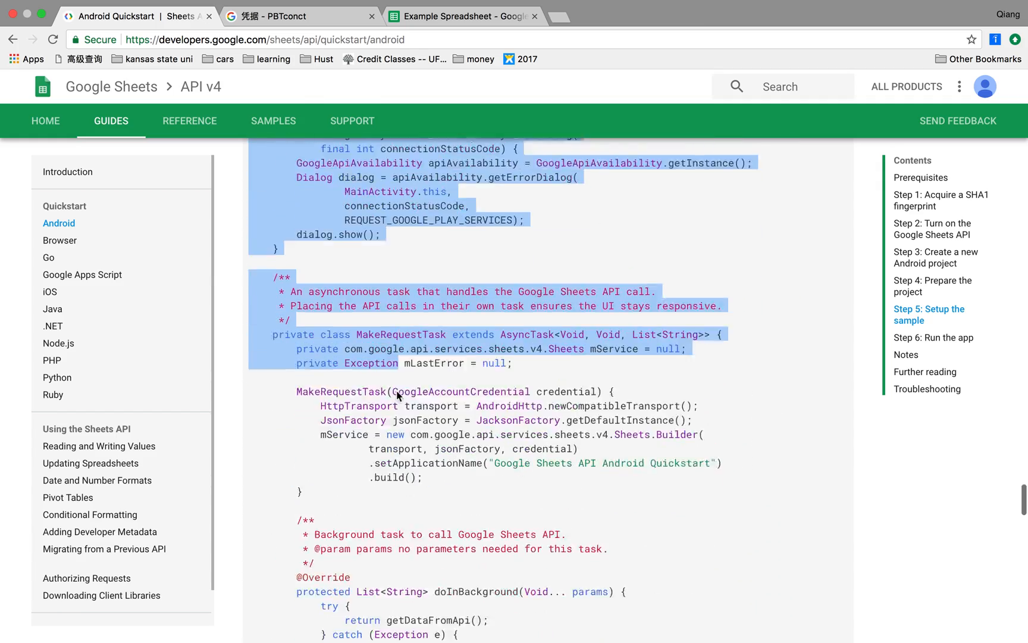
{"action": "scroll", "scroll_direction": "down", "scroll_amount": 3}
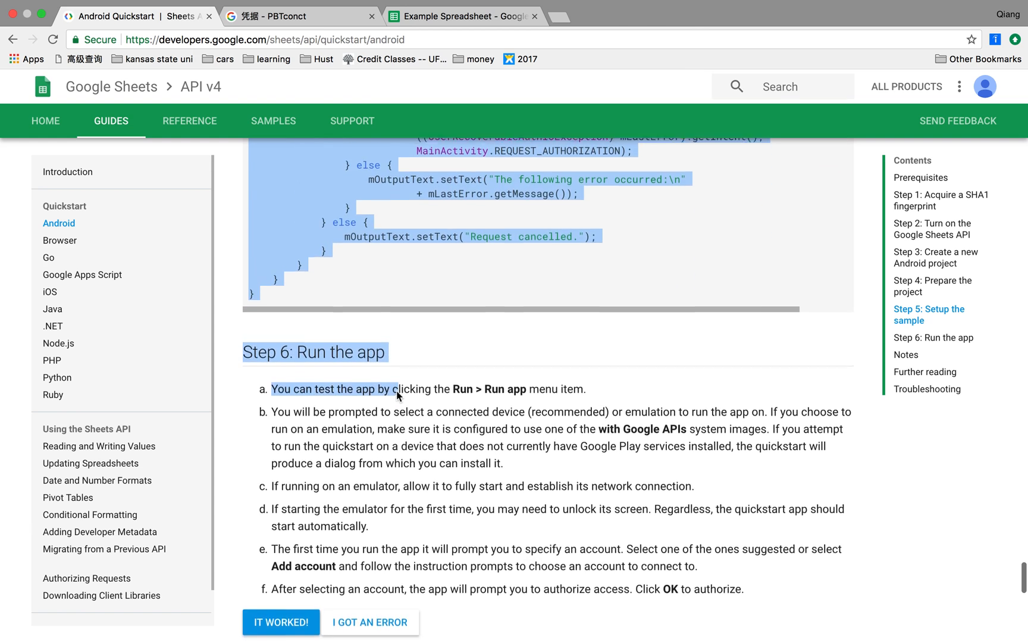
{"action": "scroll", "scroll_direction": "down", "scroll_amount": 3}
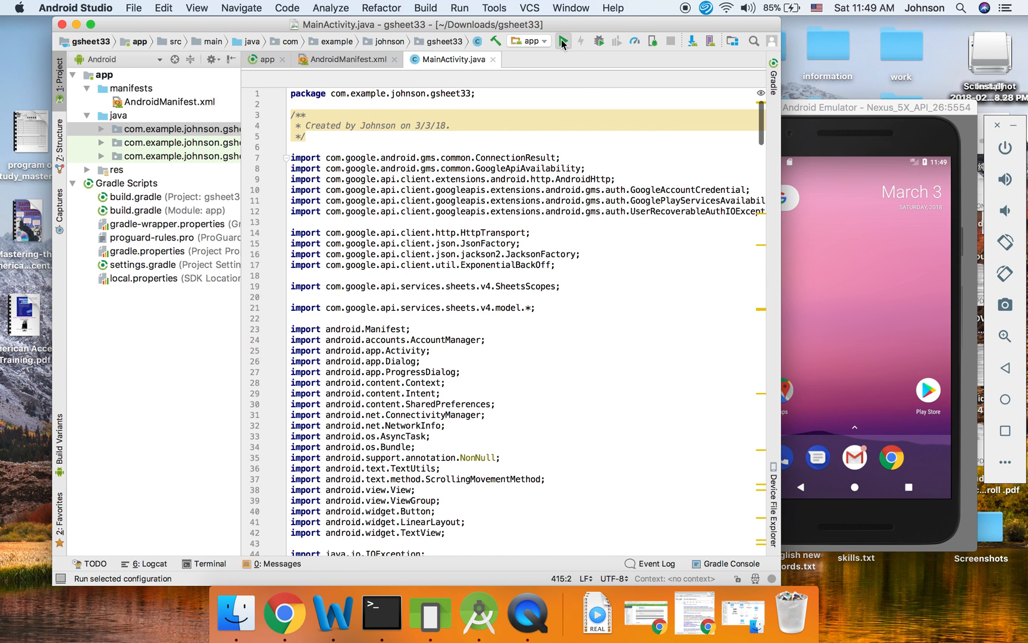
- Run the gsheet33 debug build on the Nexus 5X emulator and bring the emulator forward
{"action": "left_click", "coordinate": [563, 41]}
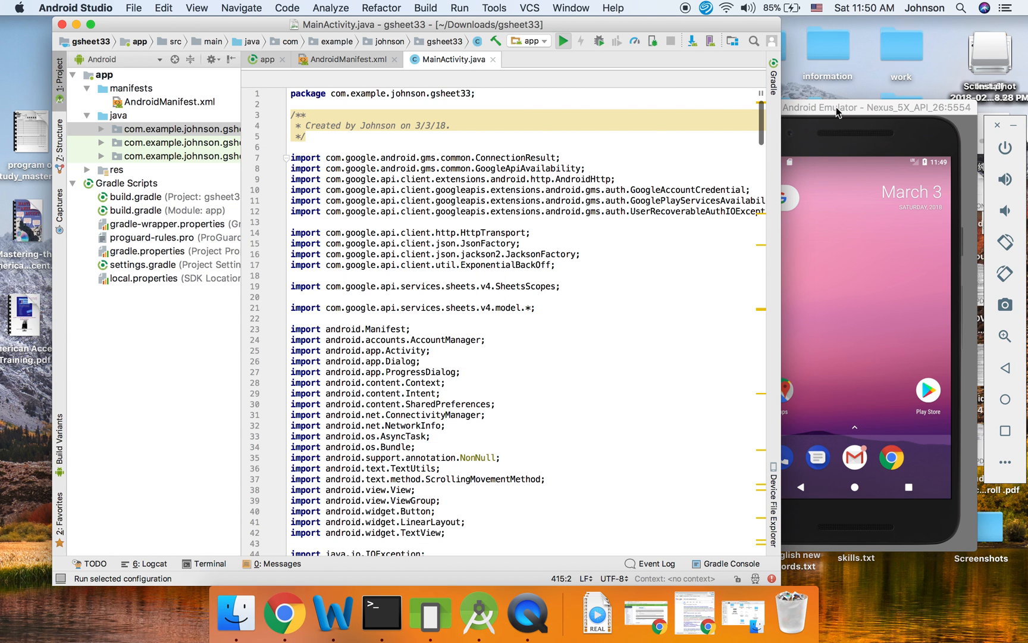
{"action": "left_click", "coordinate": [562, 41]}
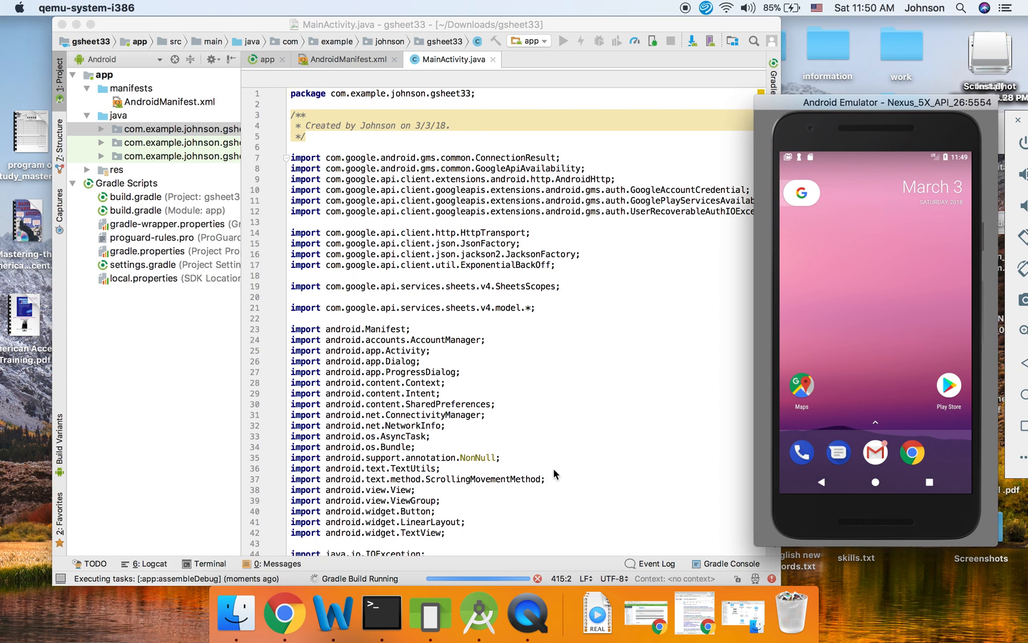
{"action": "mouse_move", "coordinate": [409, 539]}
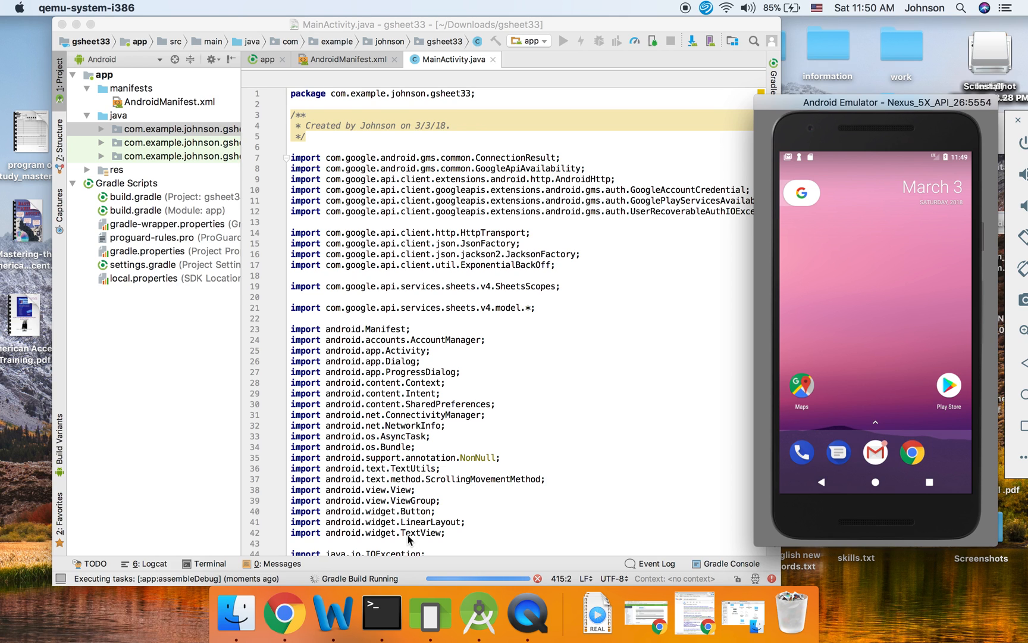
{"action": "mouse_move", "coordinate": [859, 291]}
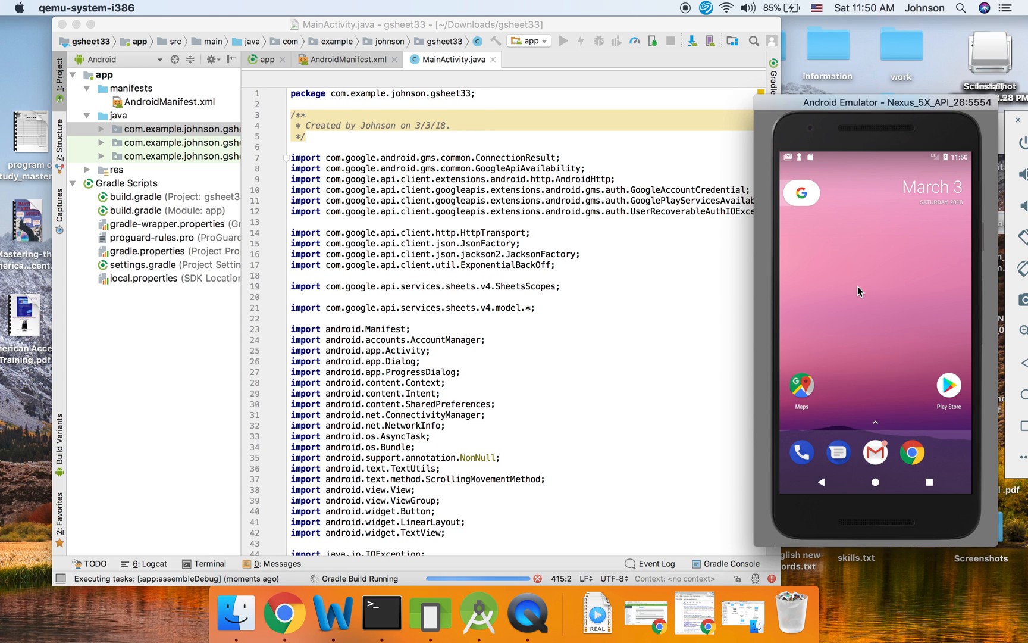
{"action": "mouse_move", "coordinate": [889, 299]}
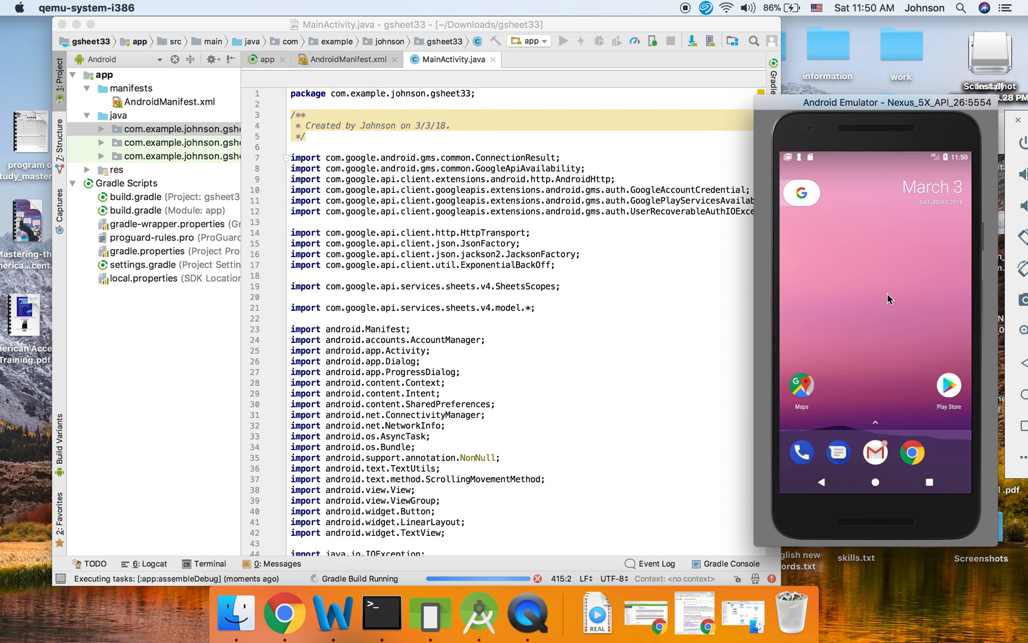
{"action": "mouse_move", "coordinate": [832, 307]}
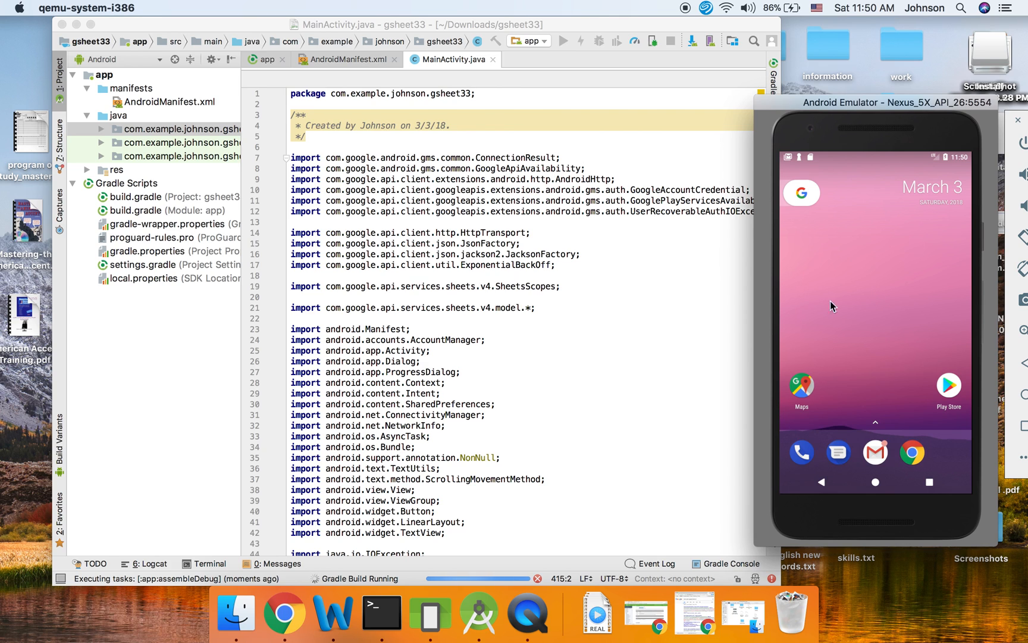
{"action": "mouse_move", "coordinate": [569, 329]}
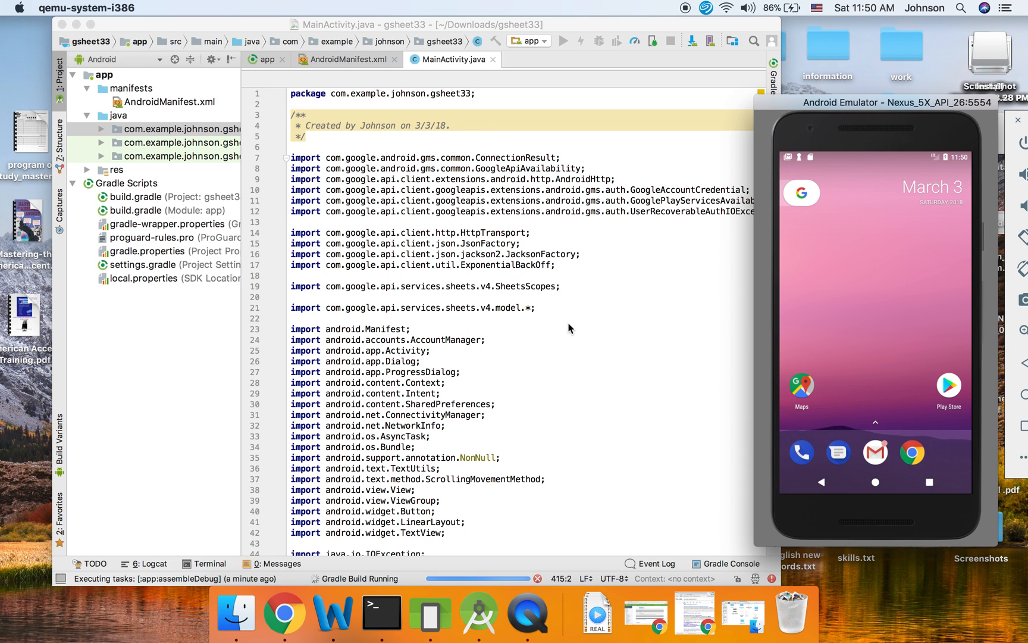
{"action": "mouse_move", "coordinate": [510, 229]}
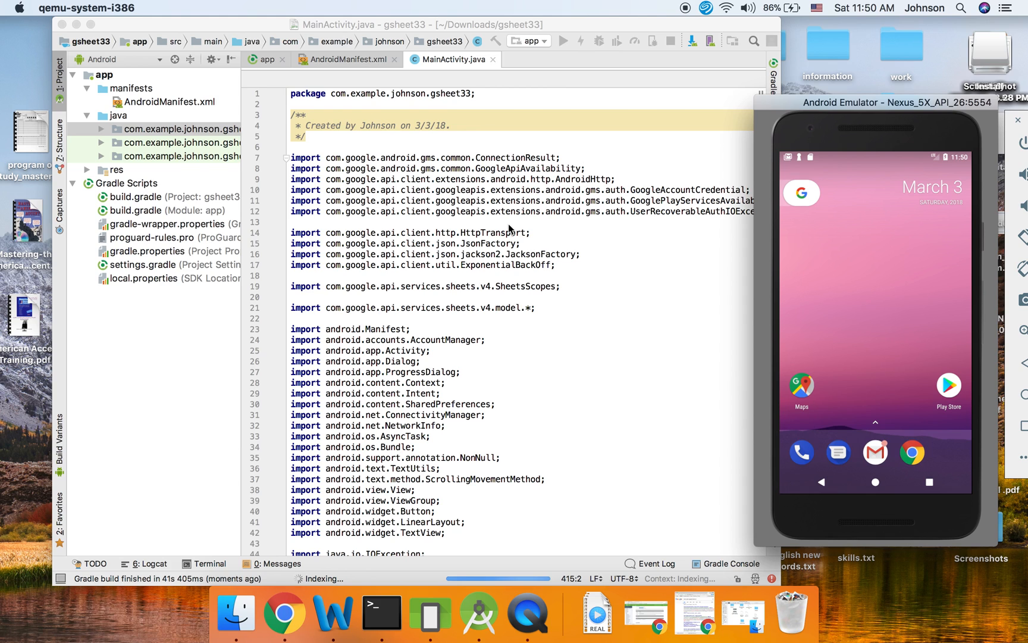
- Run the quickstart app on the emulator, then switch to the AndroidManifest.xml editor
{"action": "left_click", "coordinate": [563, 40]}
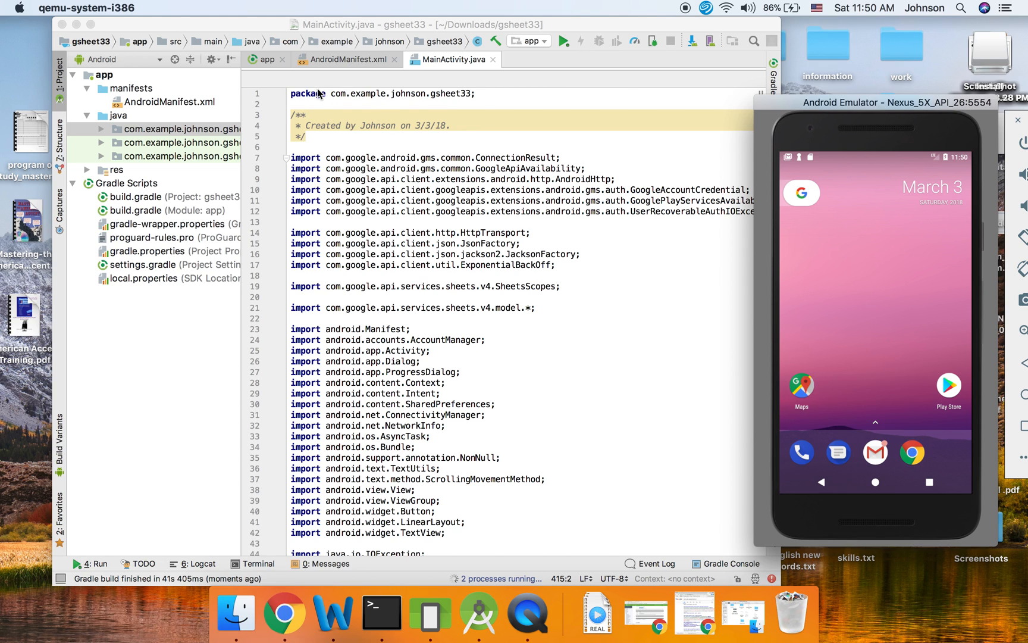
{"action": "left_click", "coordinate": [563, 41]}
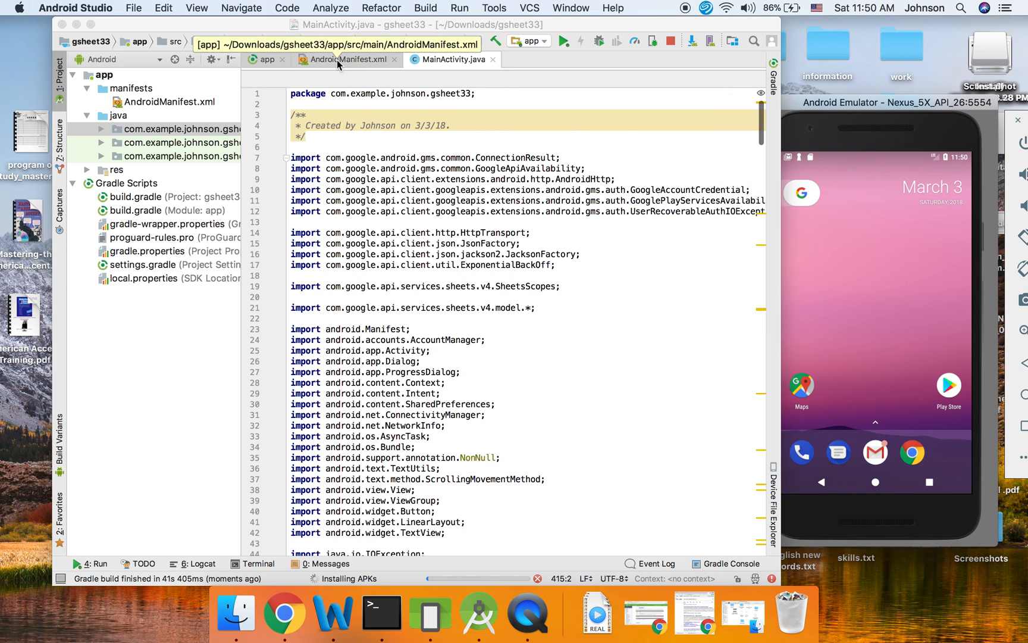
{"action": "left_click", "coordinate": [348, 60]}
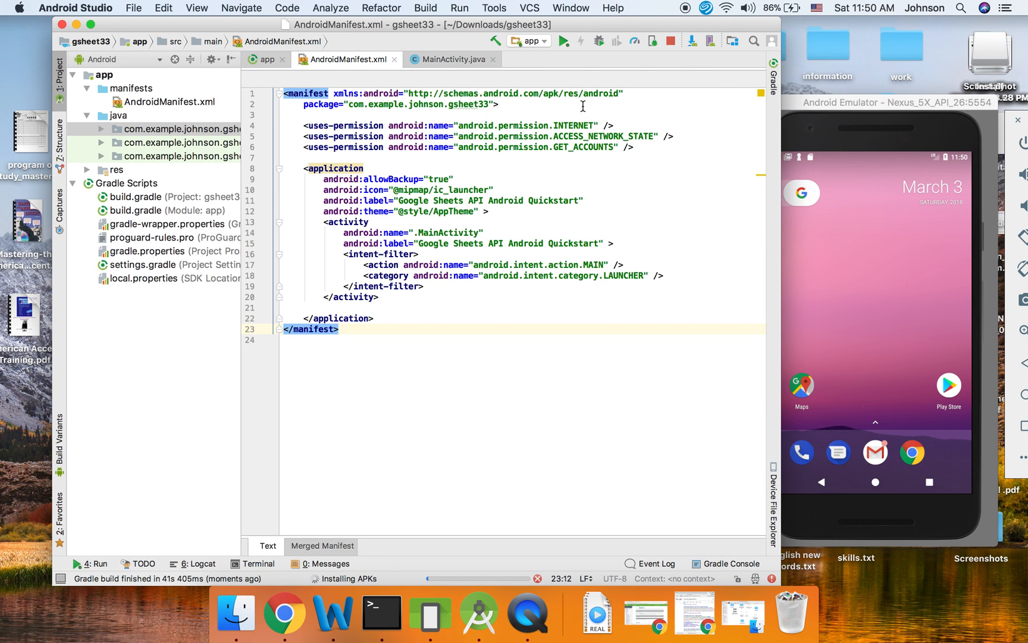
{"action": "left_click", "coordinate": [267, 59]}
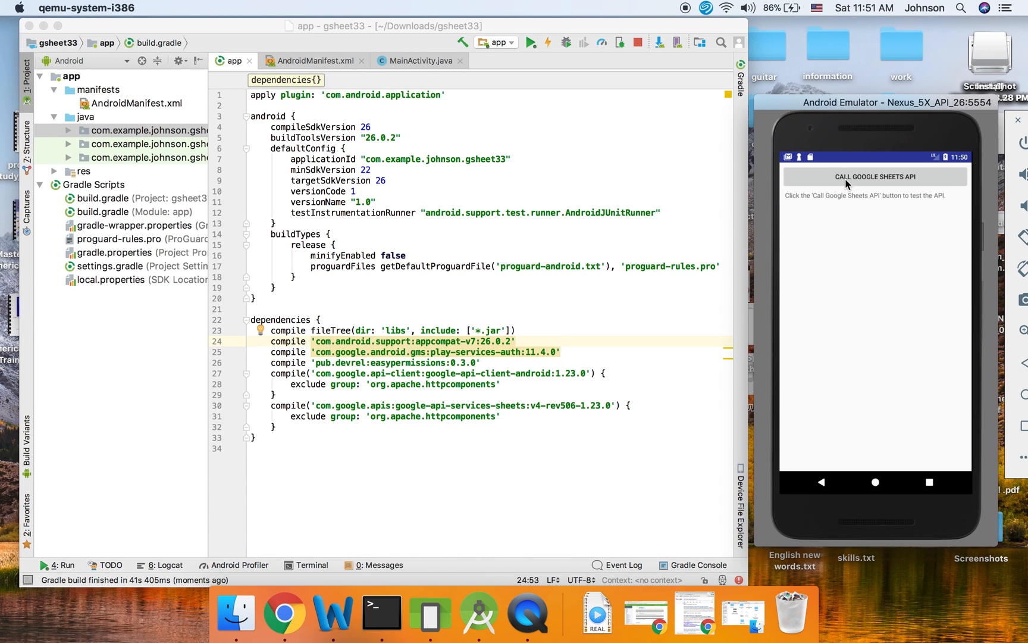
- Call the Google Sheets API, allow contacts access and confirm the signed-in account to list students
{"action": "left_click", "coordinate": [875, 176]}
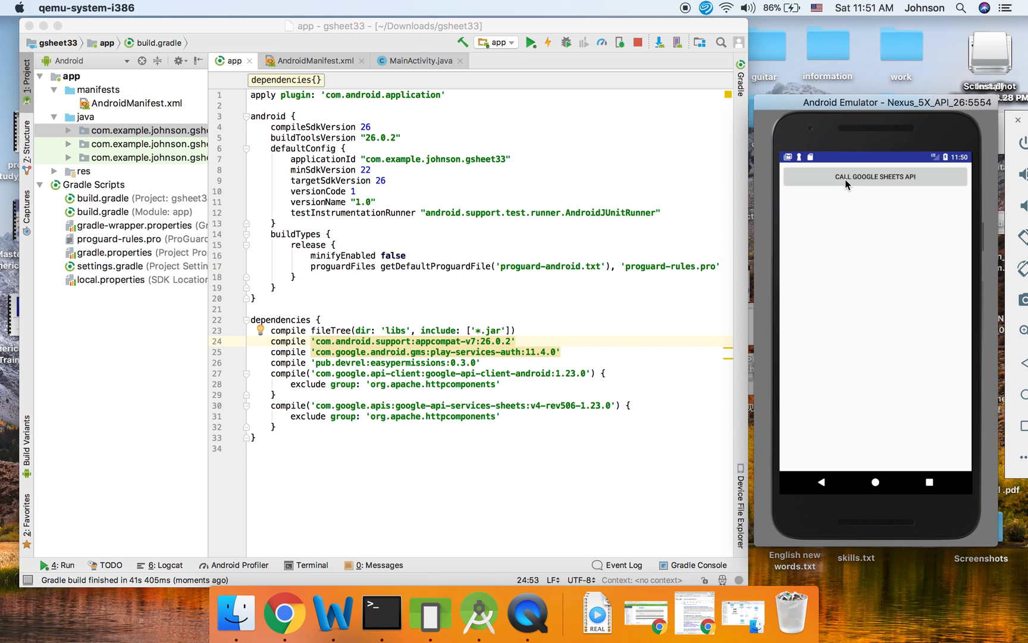
{"action": "left_click", "coordinate": [875, 176]}
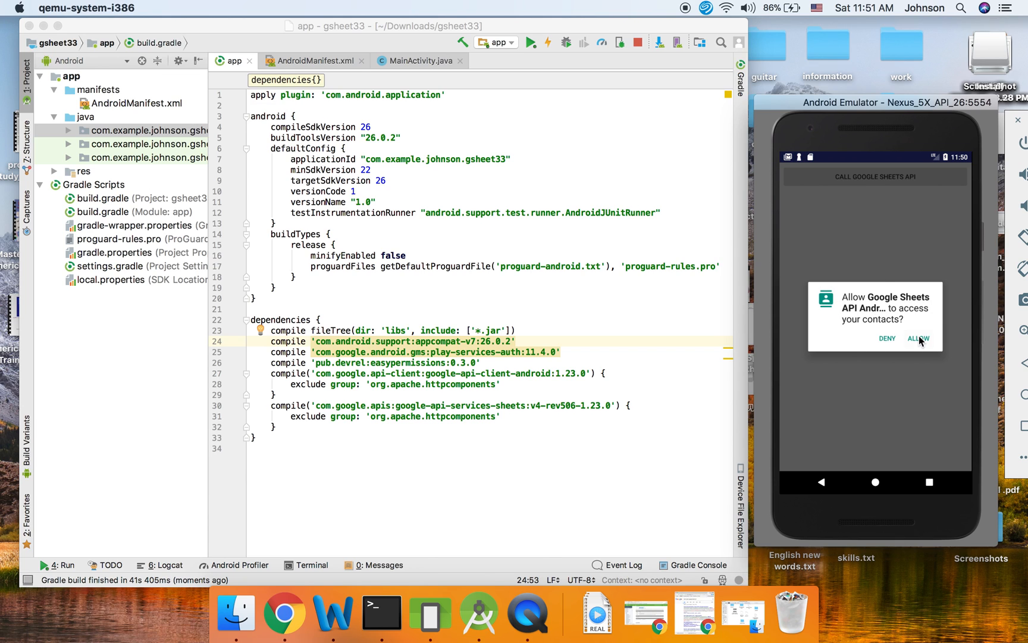
{"action": "left_click", "coordinate": [918, 338]}
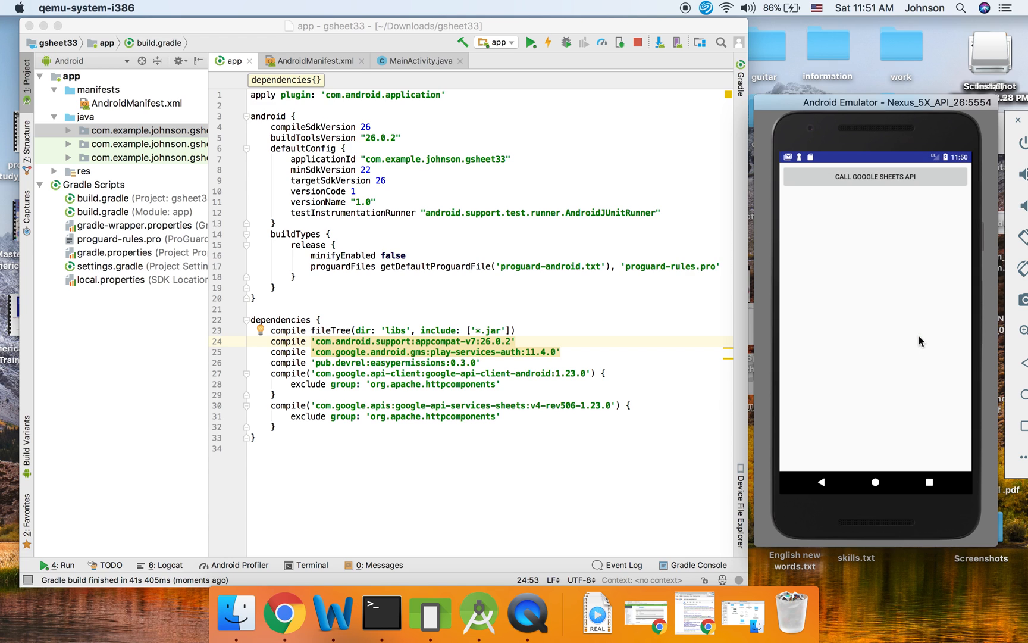
{"action": "mouse_move", "coordinate": [885, 309]}
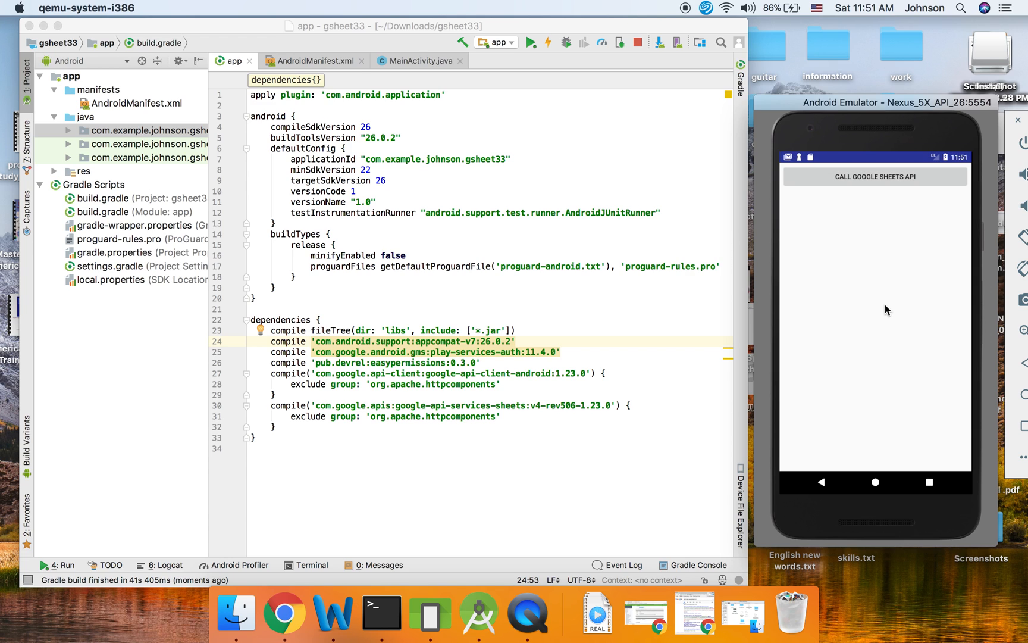
{"action": "left_click", "coordinate": [875, 177]}
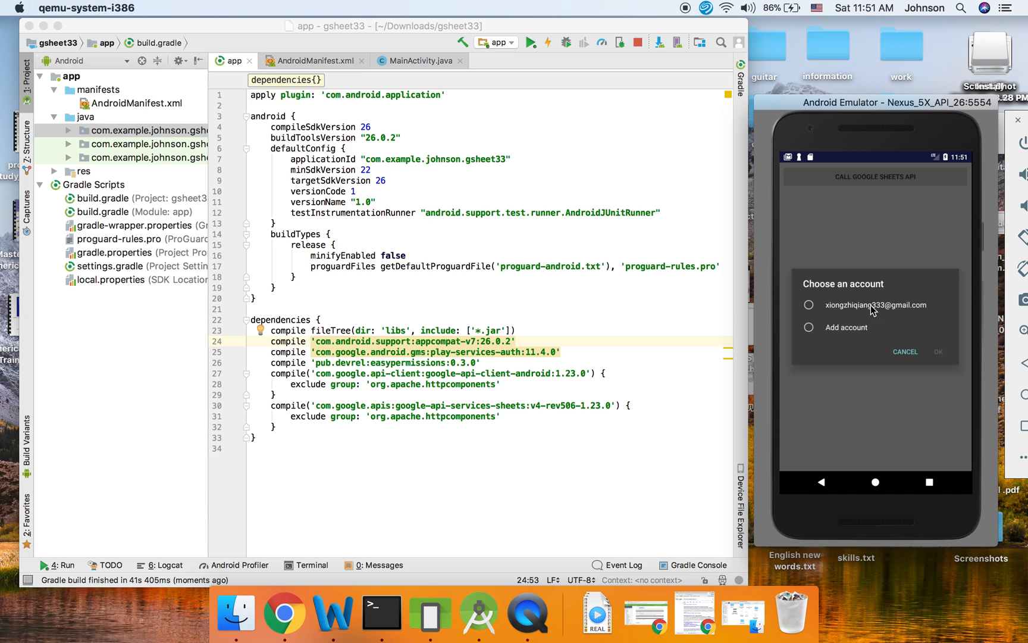
{"action": "left_click", "coordinate": [809, 304]}
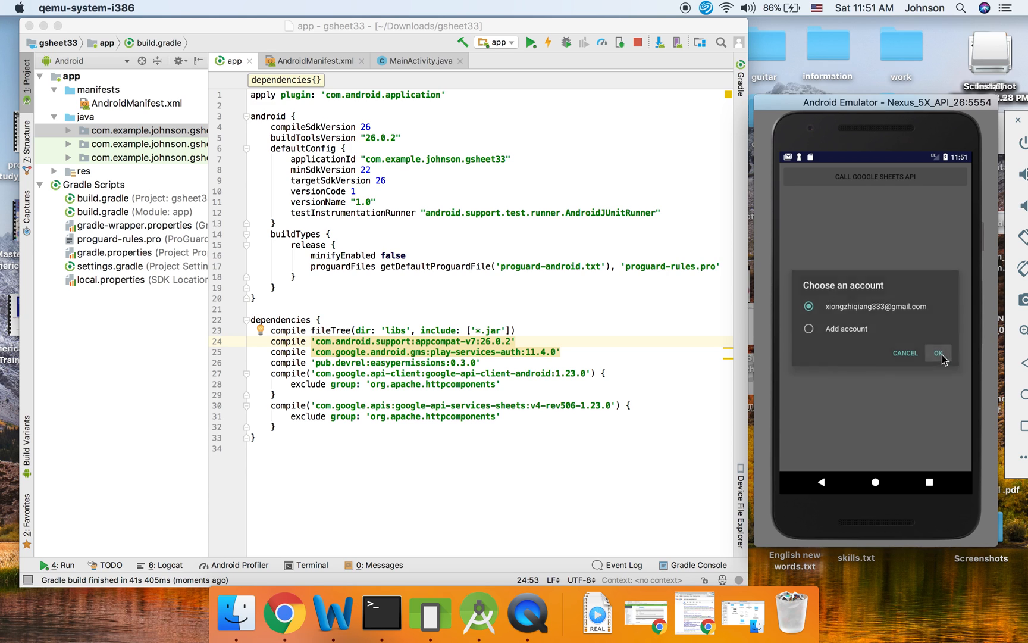
{"action": "left_click", "coordinate": [938, 352]}
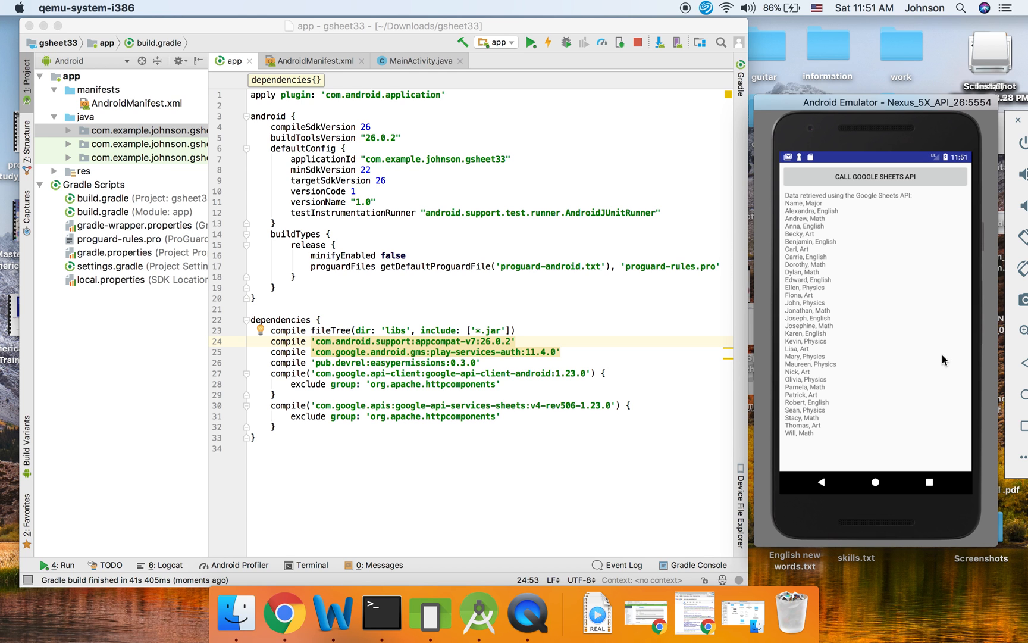
{"action": "mouse_move", "coordinate": [834, 337]}
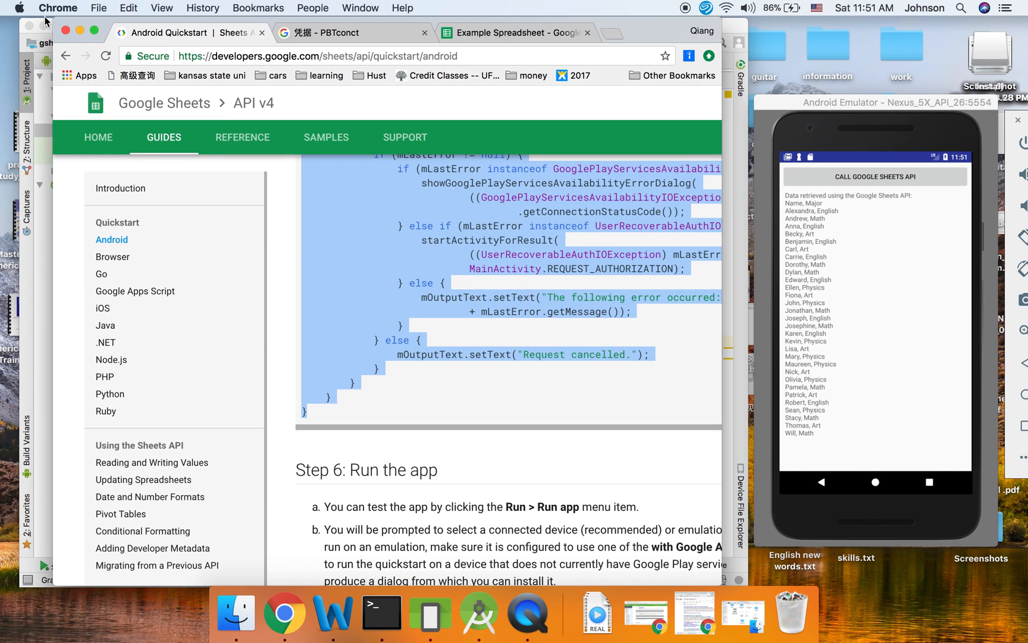
- Show the Example Spreadsheet in Chrome to compare its student data with the app's list
{"action": "left_click", "coordinate": [517, 33]}
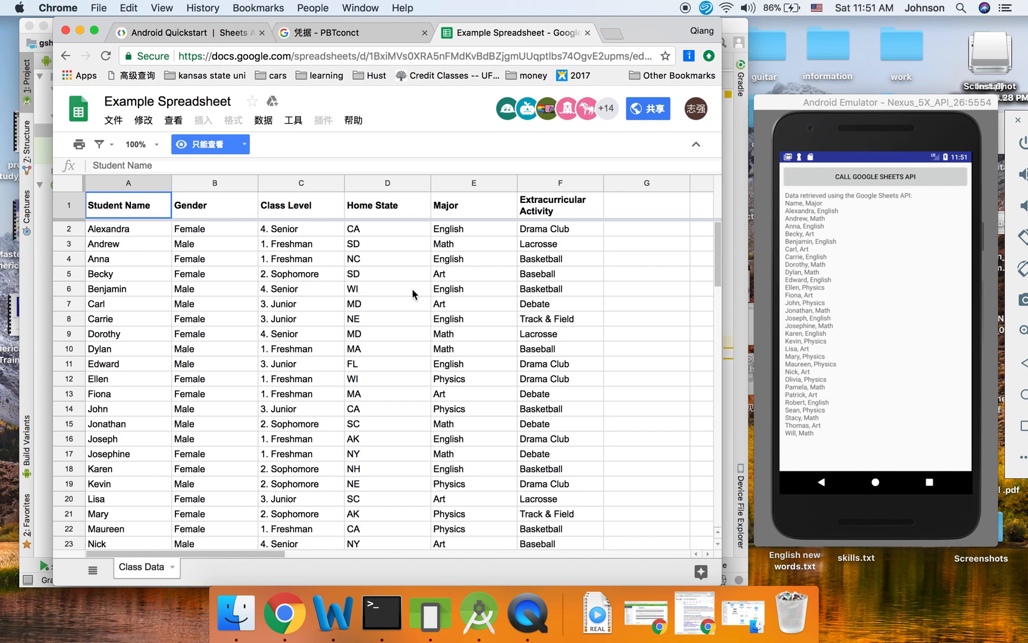
{"action": "mouse_move", "coordinate": [133, 135]}
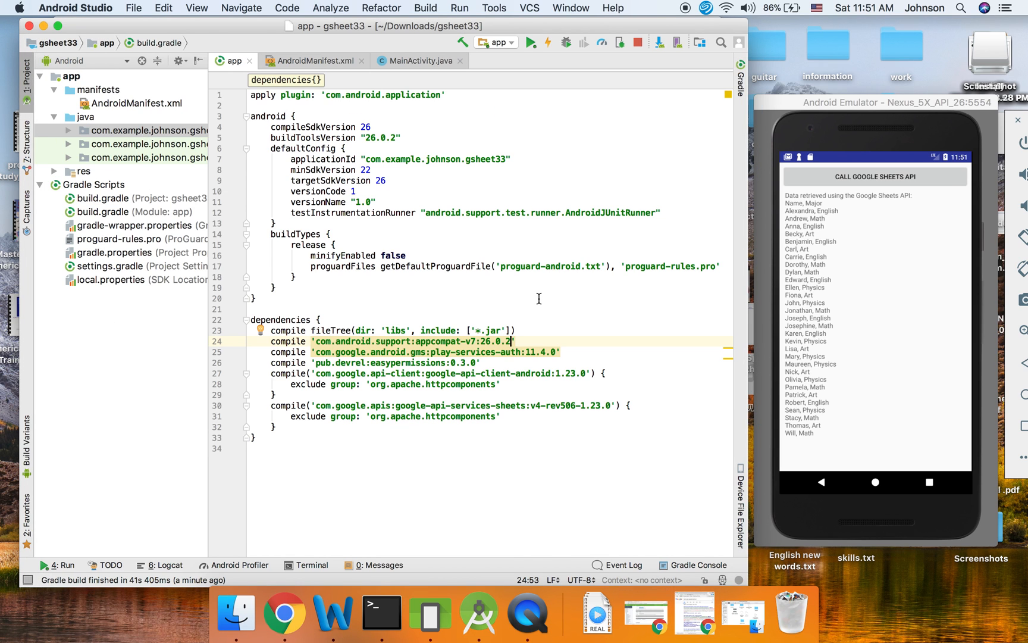
- Review MainActivity.java down to getDataFromApi and its spreadsheet URL, then return to the browser
{"action": "left_click", "coordinate": [417, 61]}
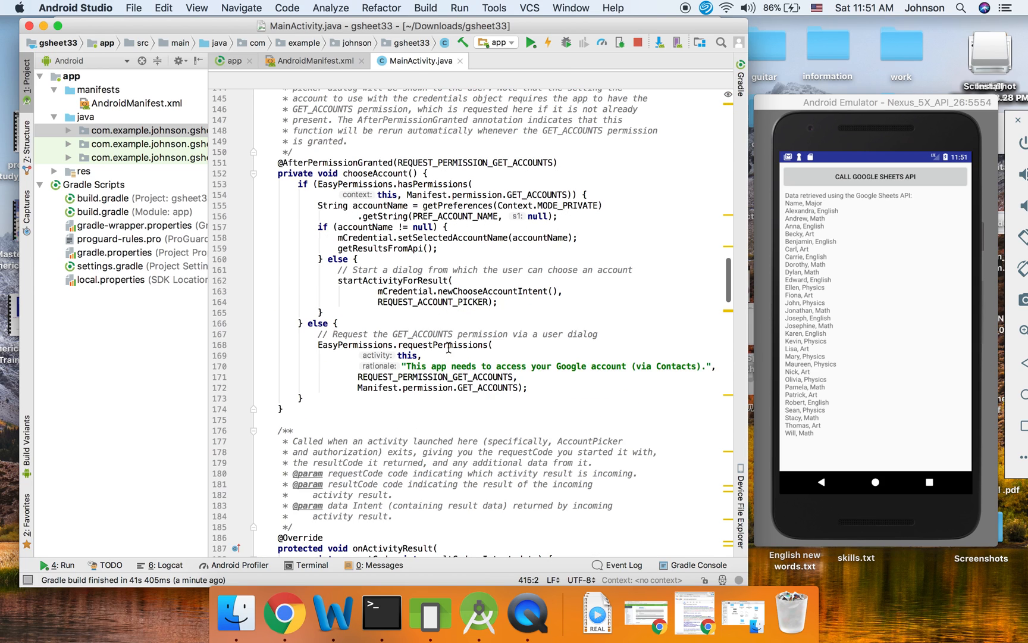
{"action": "scroll", "scroll_direction": "down", "scroll_amount": 3}
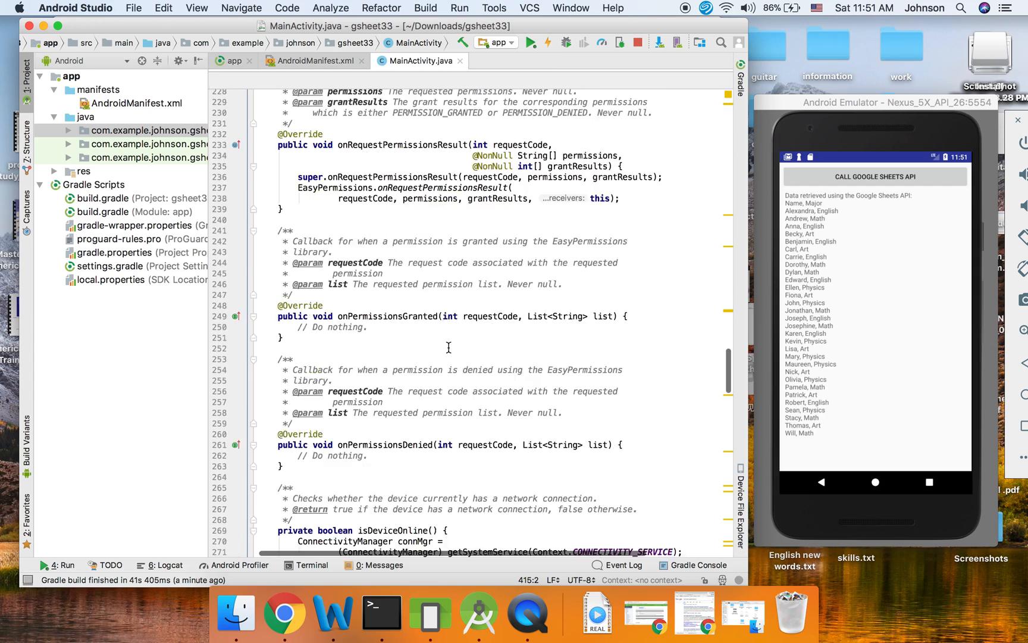
{"action": "scroll", "scroll_direction": "down", "scroll_amount": 3}
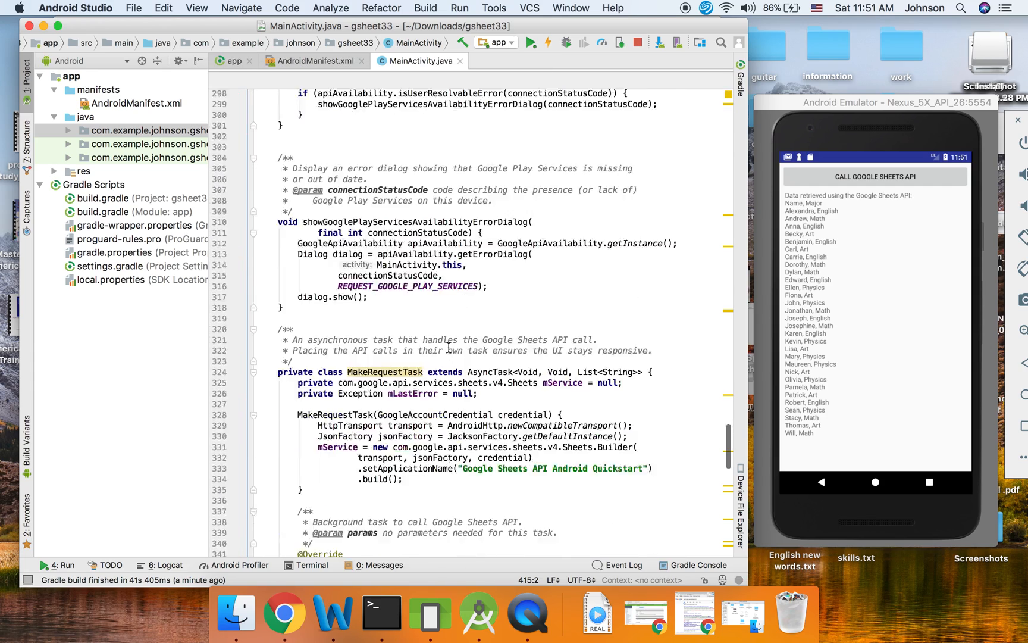
{"action": "scroll", "scroll_direction": "down", "scroll_amount": 3}
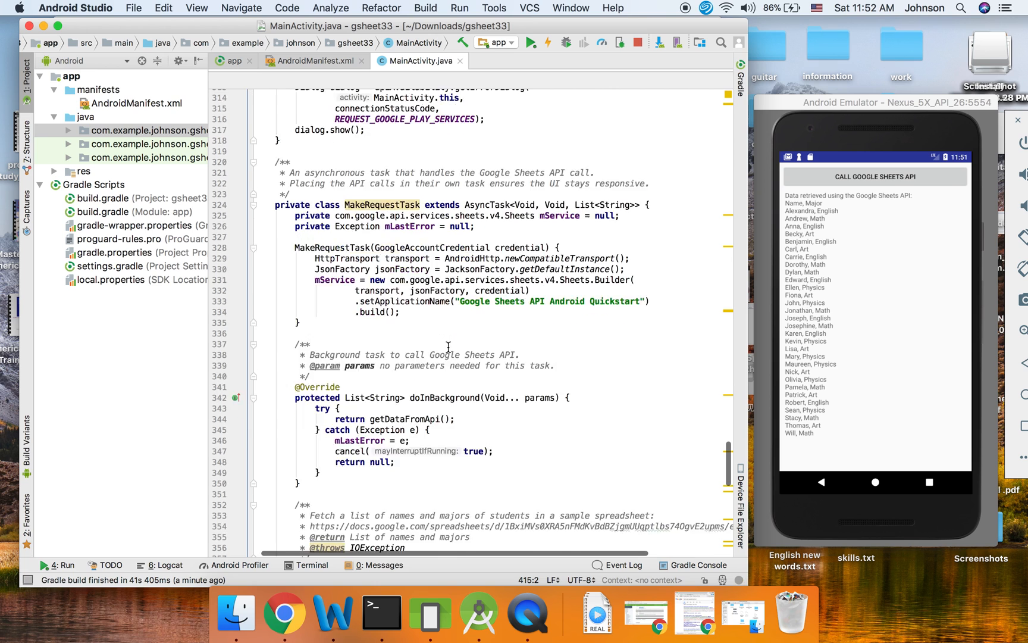
{"action": "scroll", "scroll_direction": "down", "scroll_amount": 3}
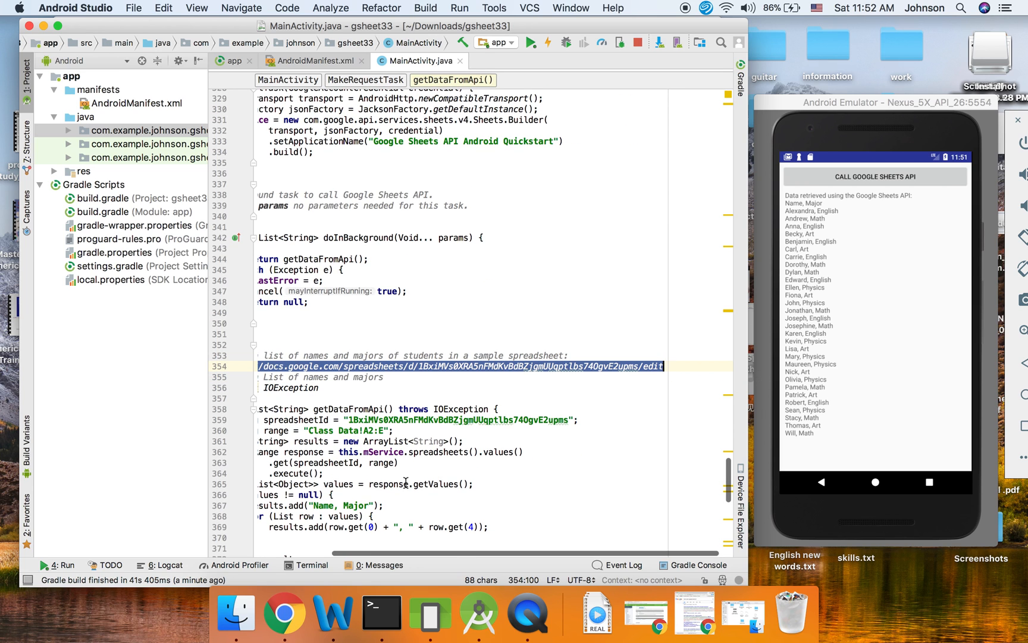
{"action": "left_click", "coordinate": [285, 613]}
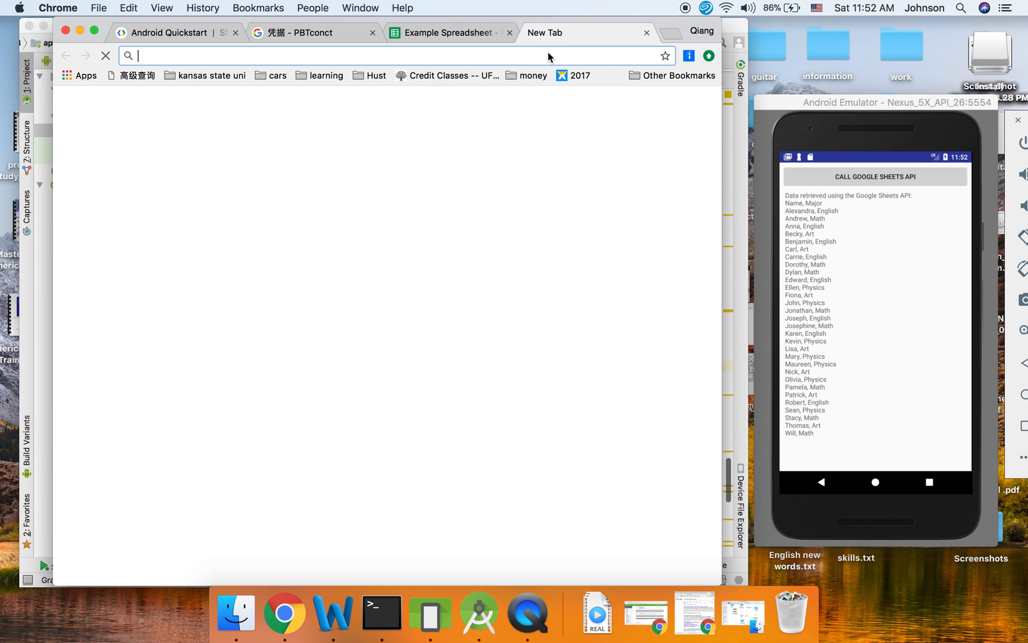
- Load the spreadsheet URL from the code in a new Chrome tab to view the Example Spreadsheet
{"action": "type", "text": "https://docs.google.com/spreadsheets/d/1BxiMVs0XRA5nFMdKvBdBZjgmUUqpbs74OgvE2upms/edit"}
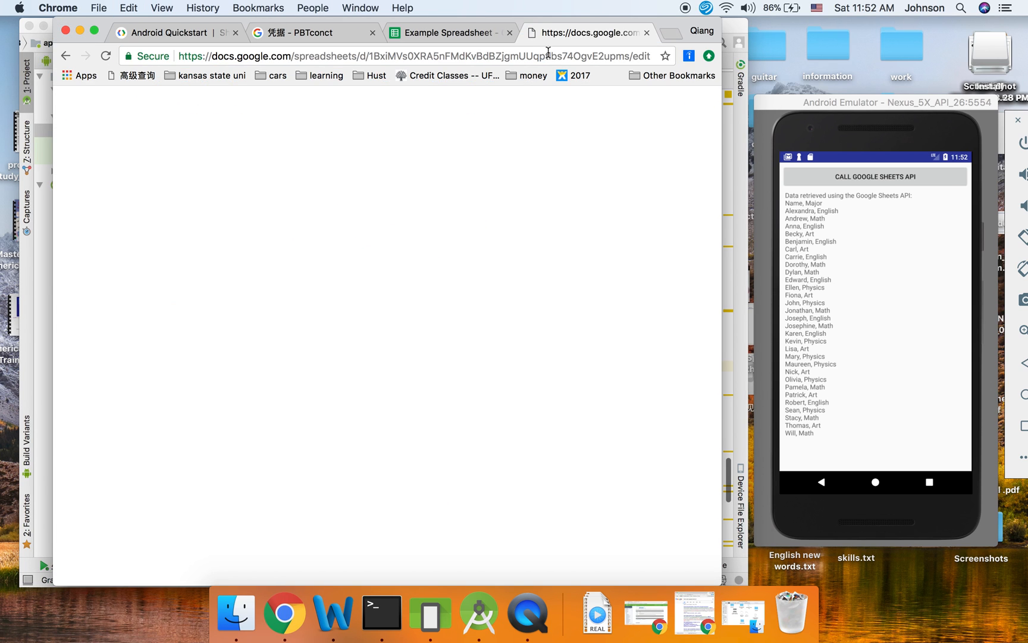
{"action": "left_click", "coordinate": [587, 33]}
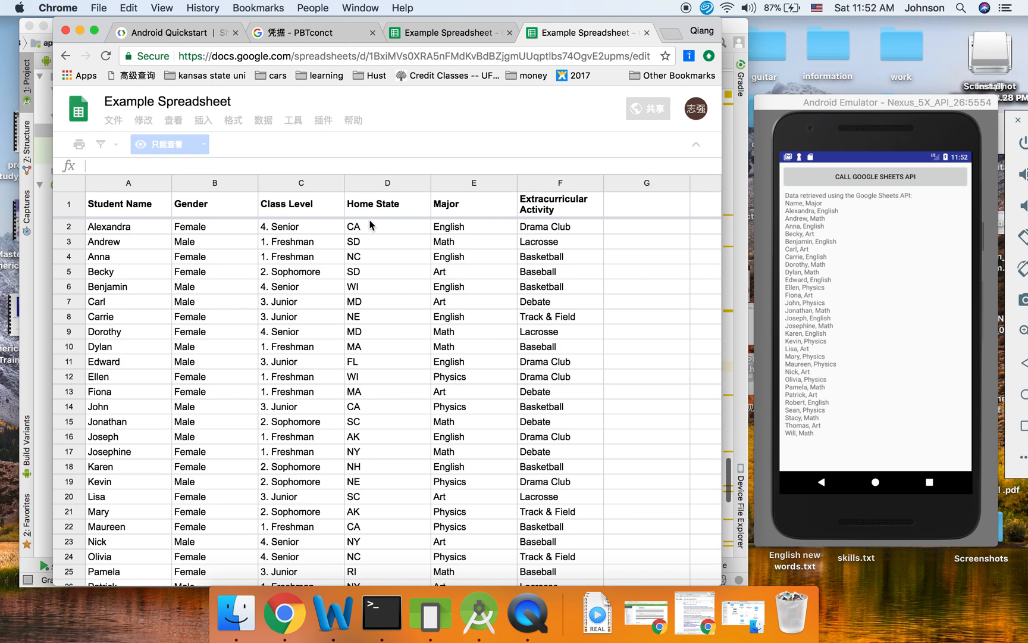
{"action": "mouse_move", "coordinate": [236, 259]}
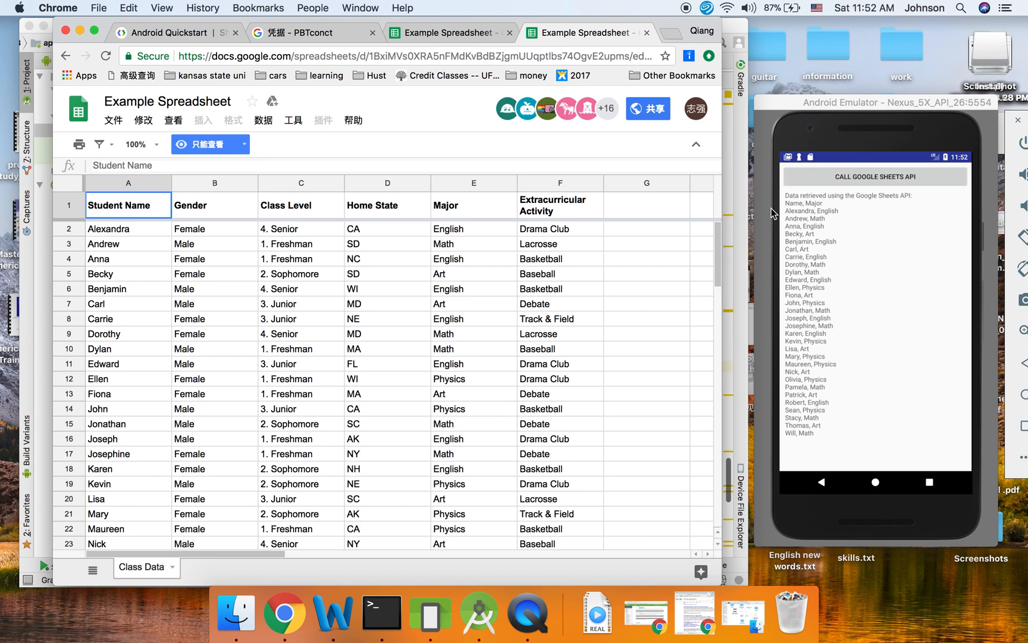
{"action": "mouse_move", "coordinate": [357, 70]}
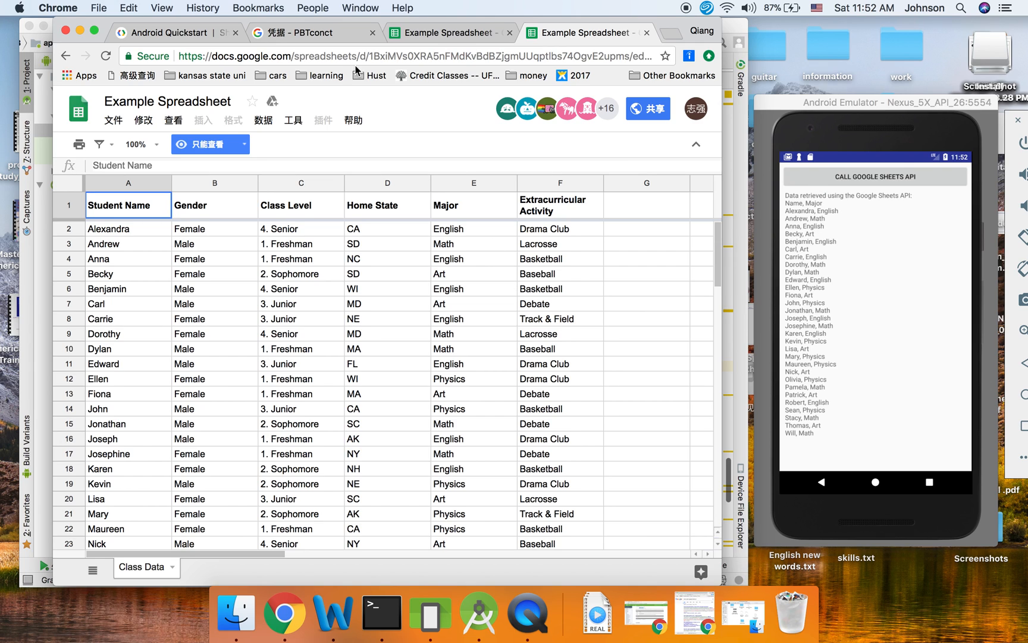
{"action": "mouse_move", "coordinate": [563, 321]}
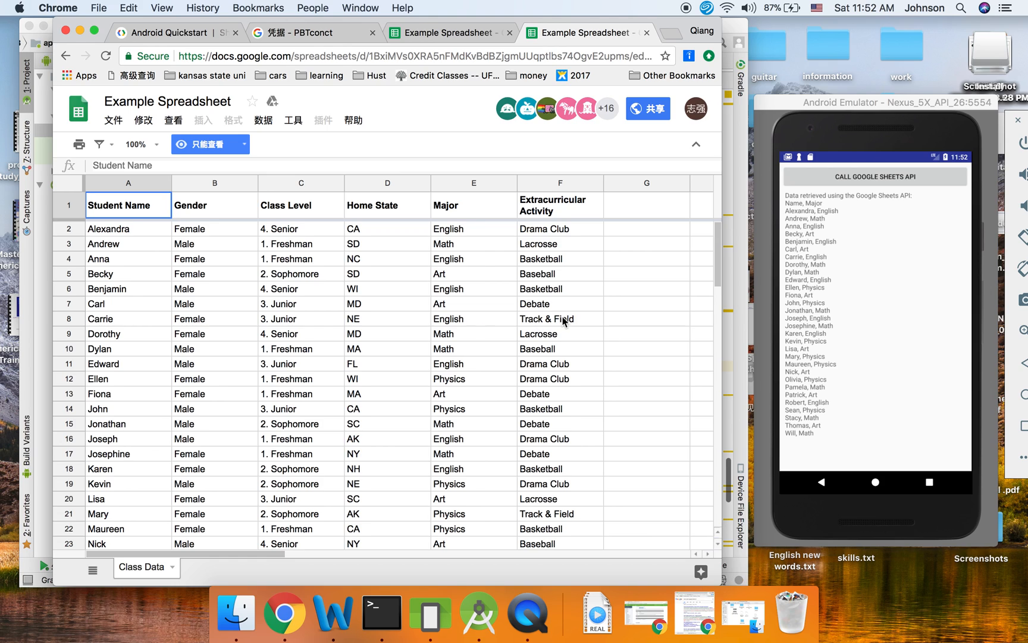